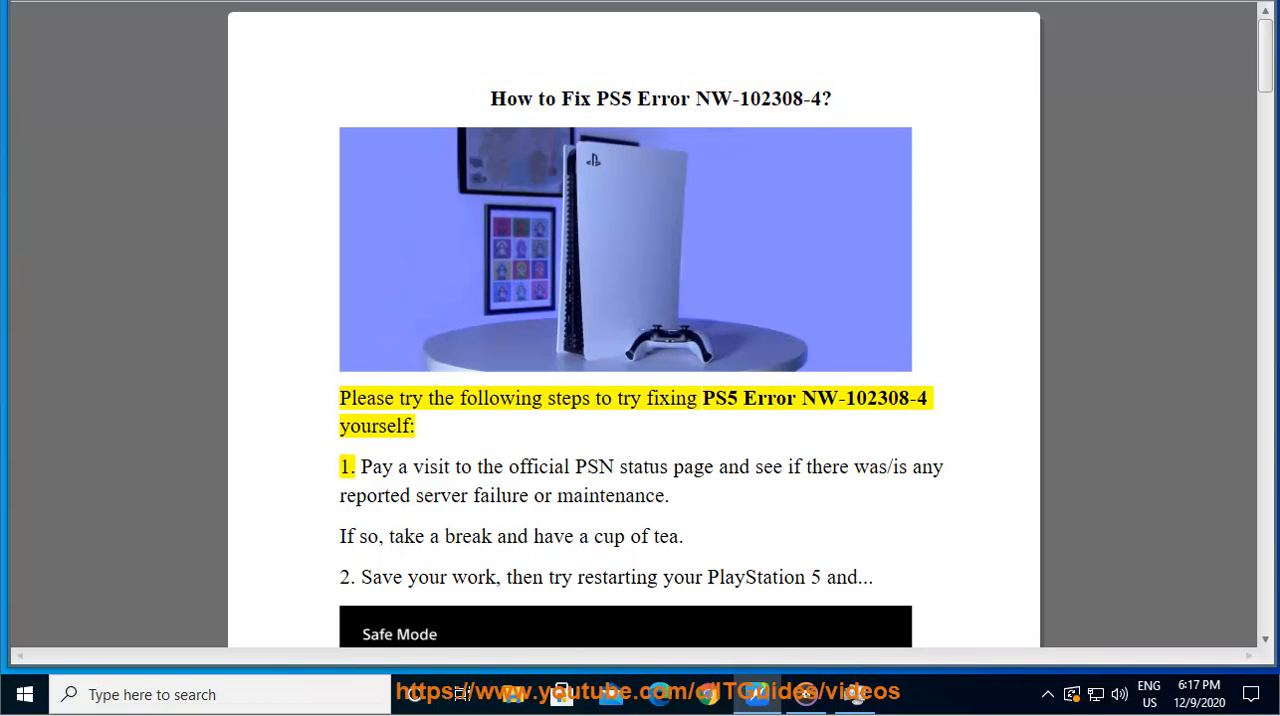
Search Google for the copied 'PSN status page' phrase and reach status.playstation.com.
double_click(718, 398)
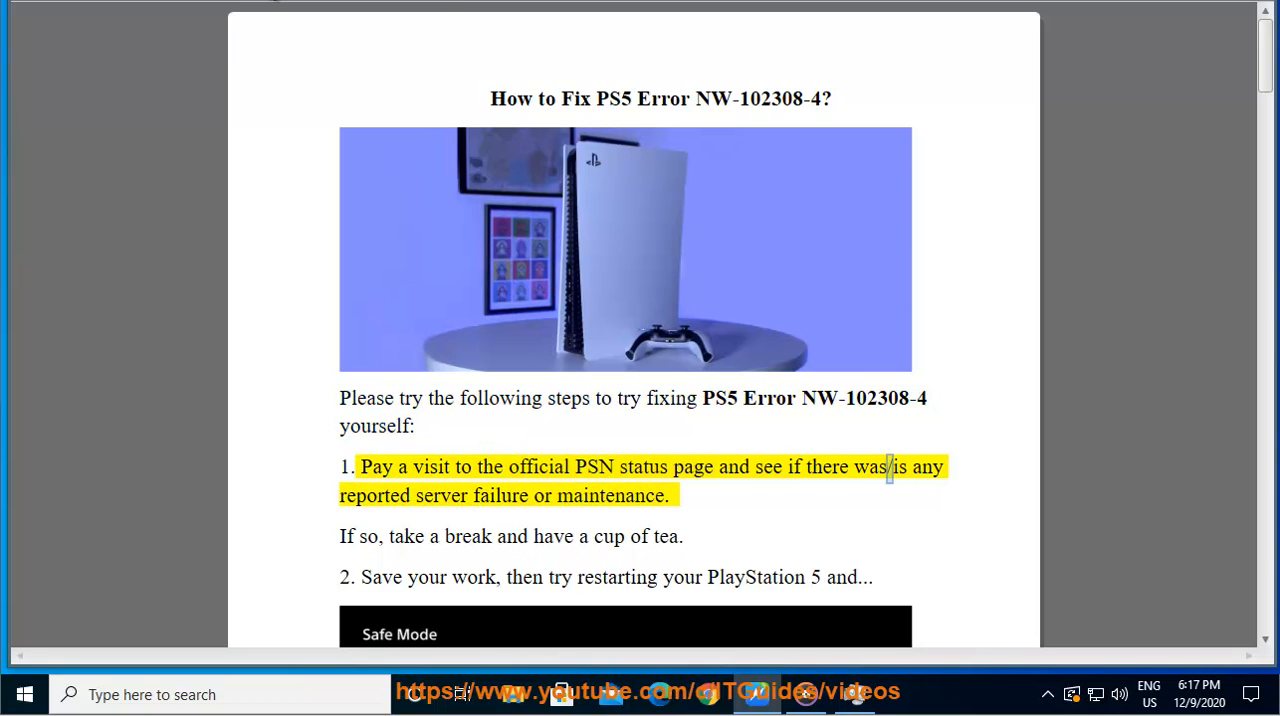
double_click(610, 496)
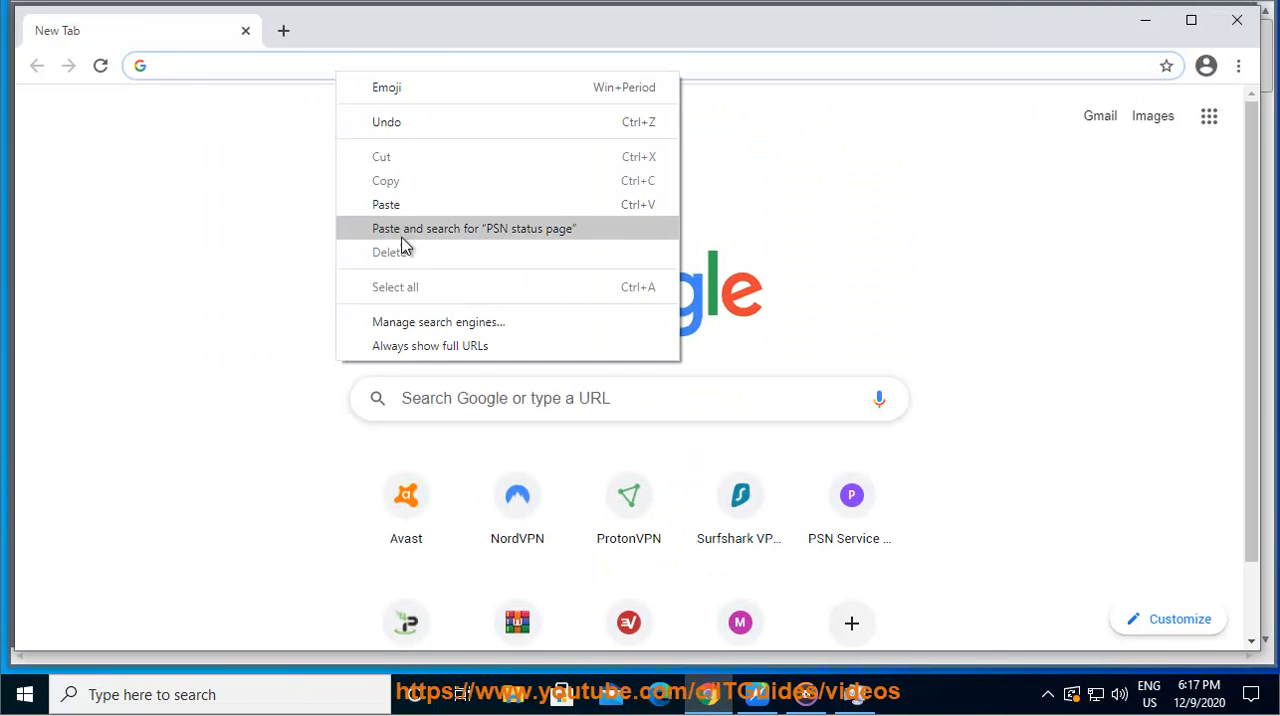
click(472, 228)
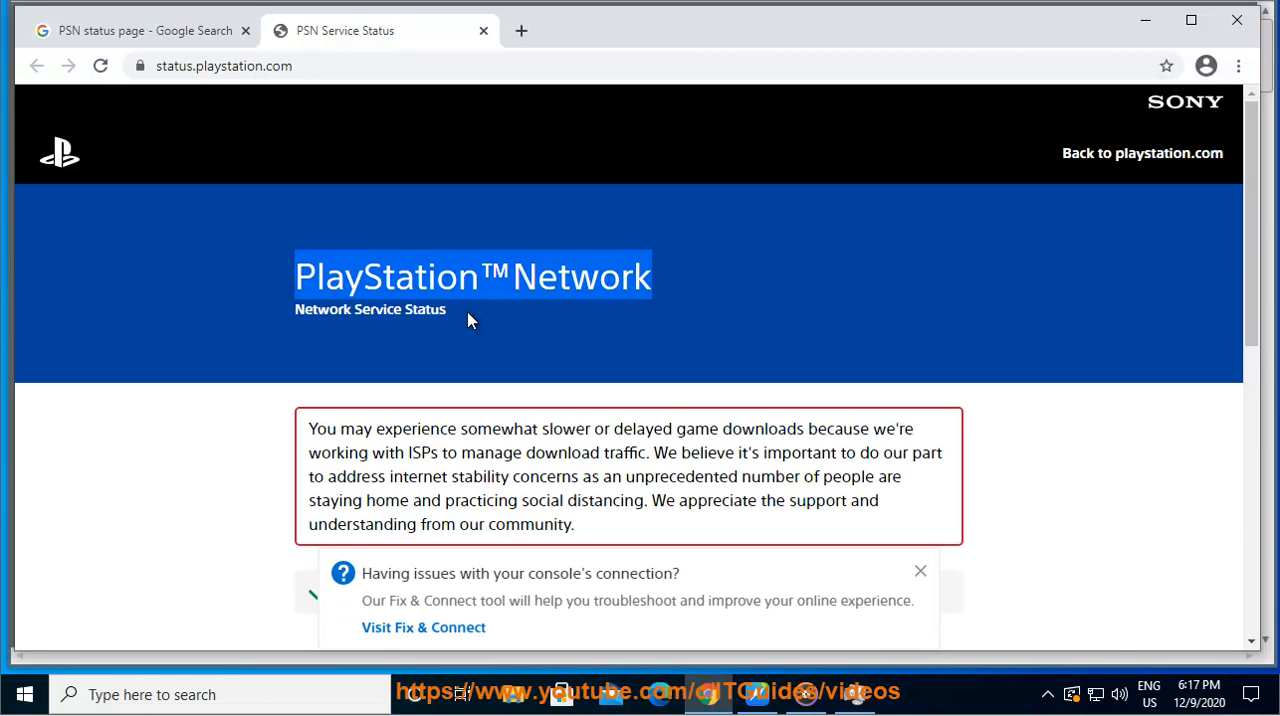
scroll(down, 3)
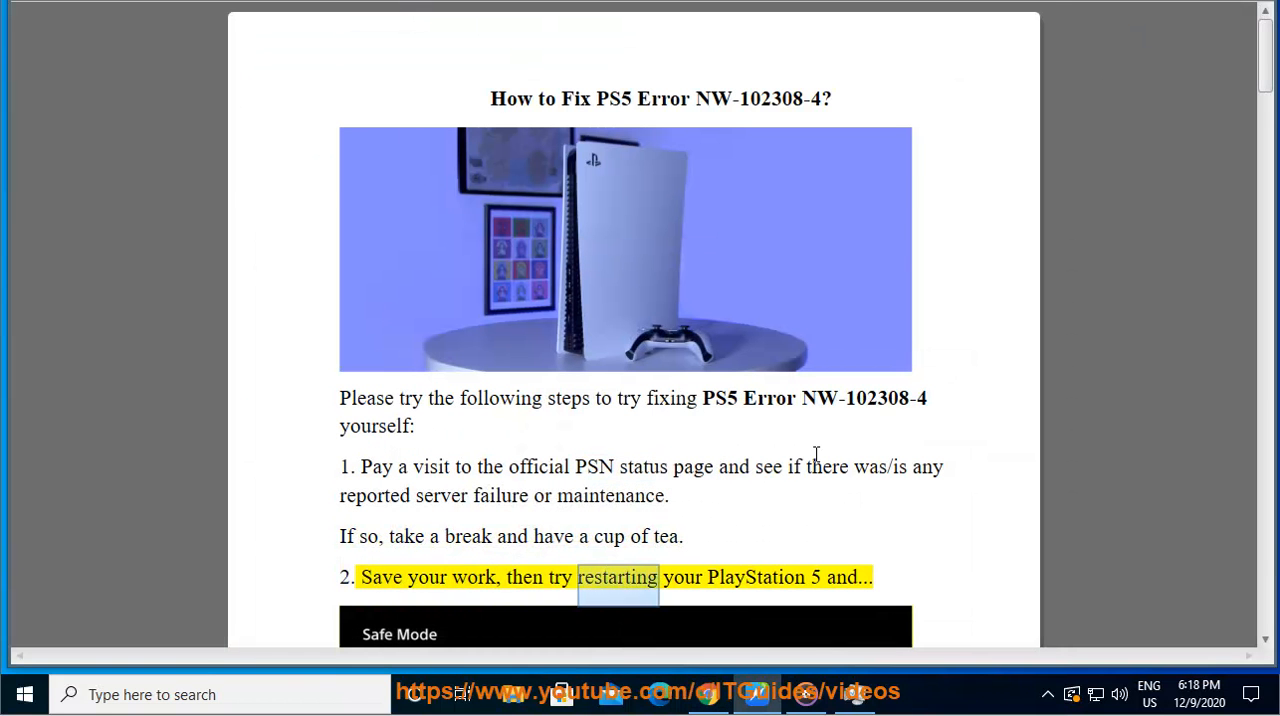
Read the guide's steps on a fast home network, router restart and settings backup.
scroll(down, 3)
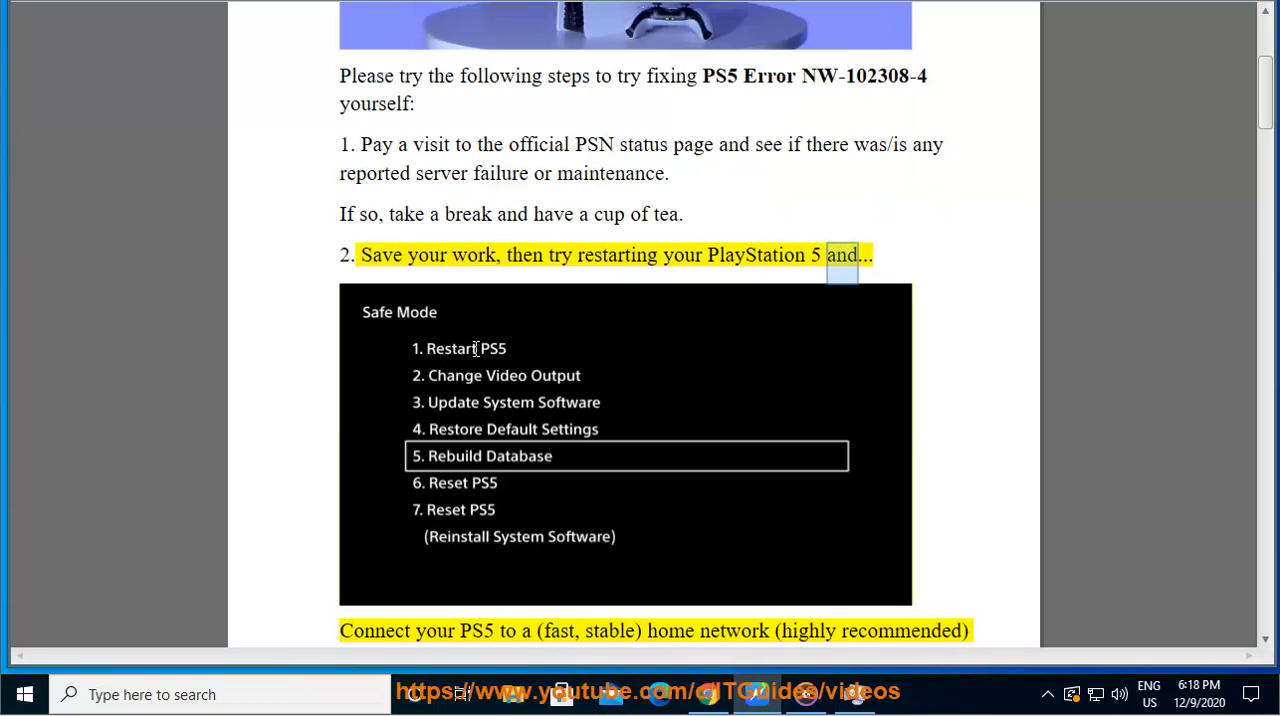
double_click(558, 632)
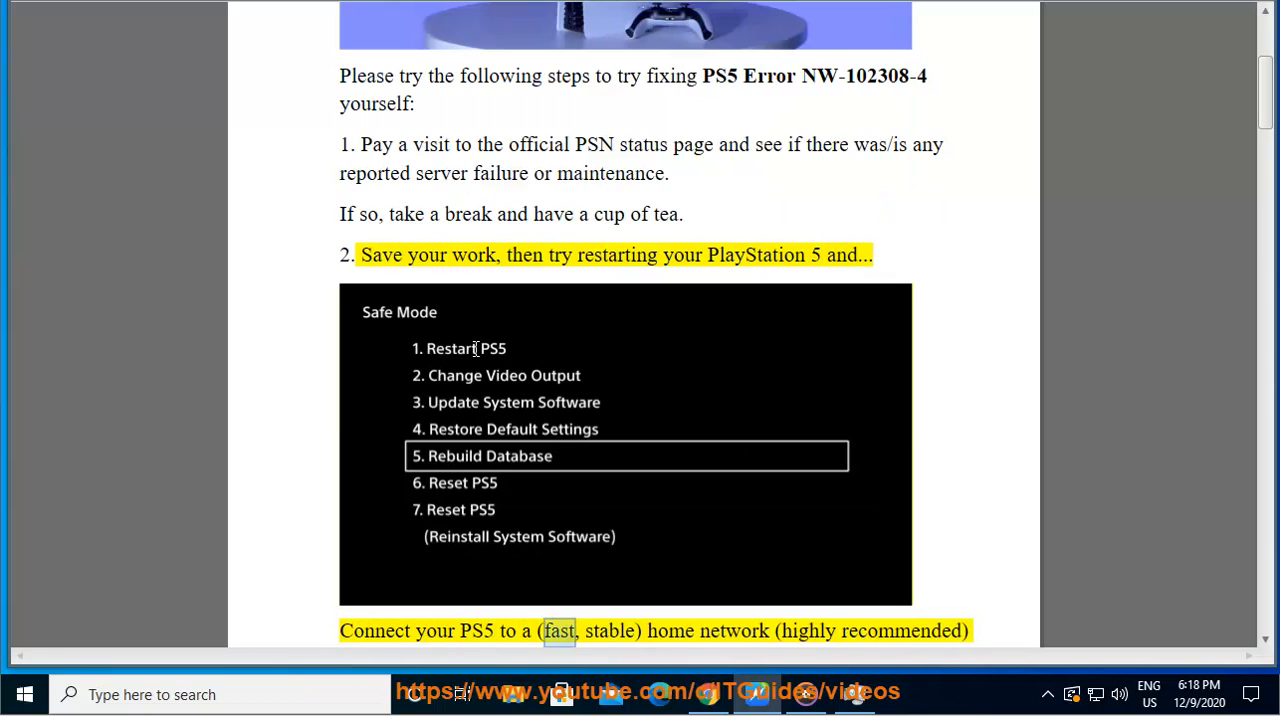
double_click(734, 632)
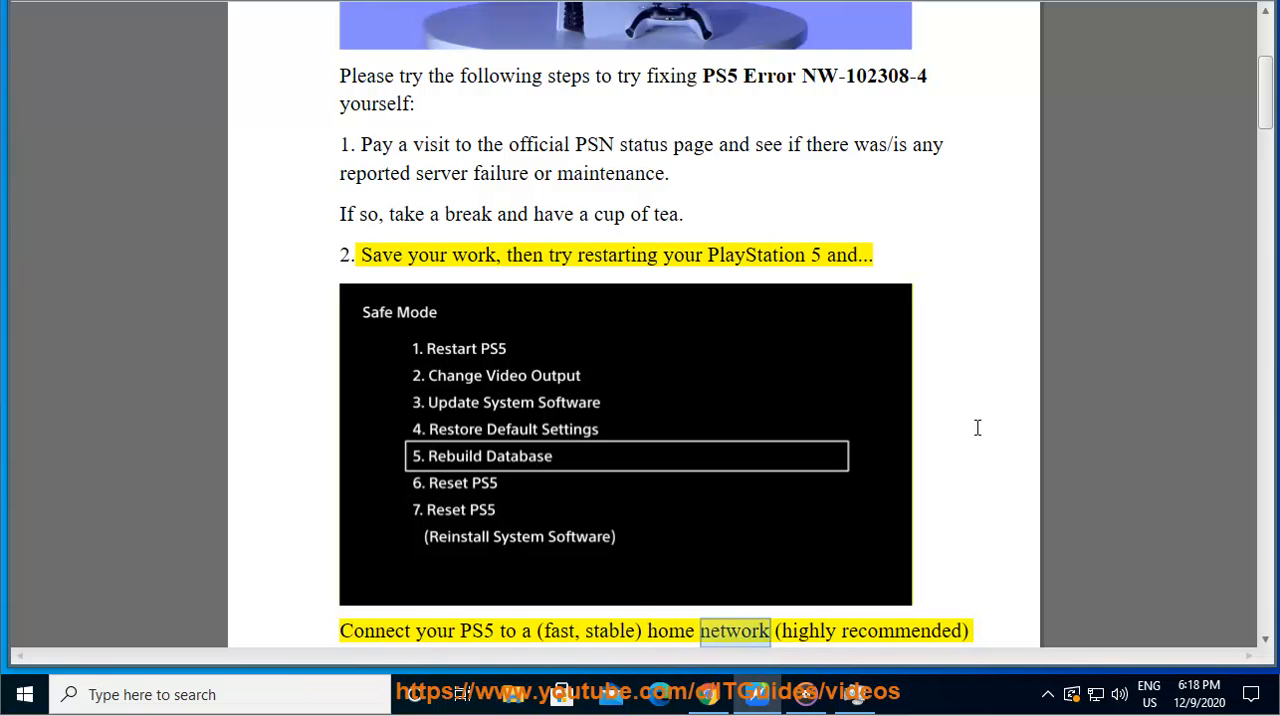
scroll(down, 3)
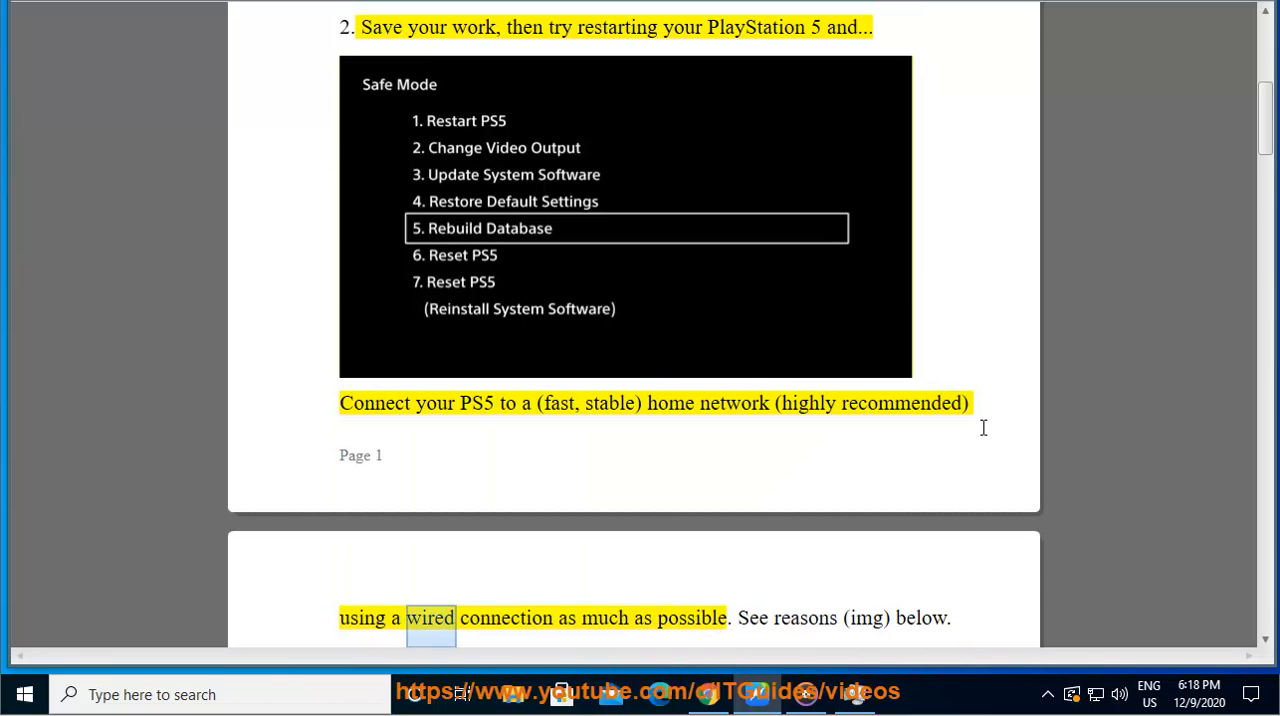
scroll(down, 3)
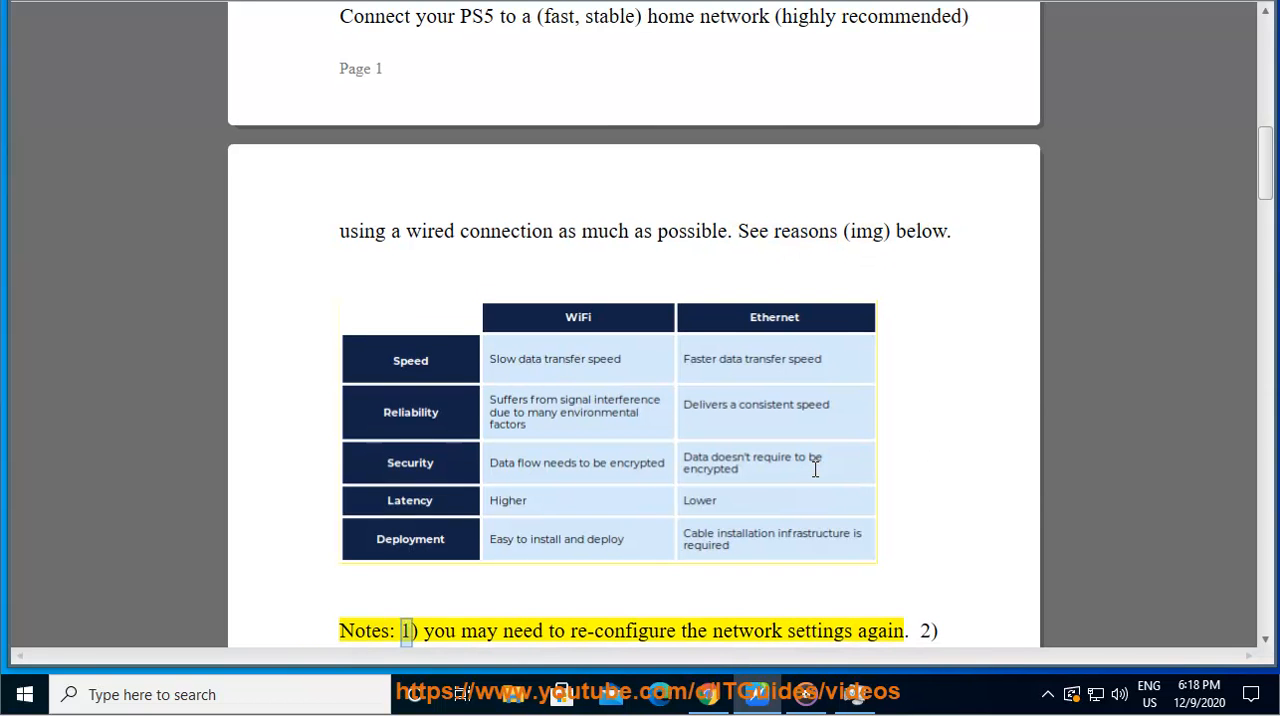
double_click(820, 632)
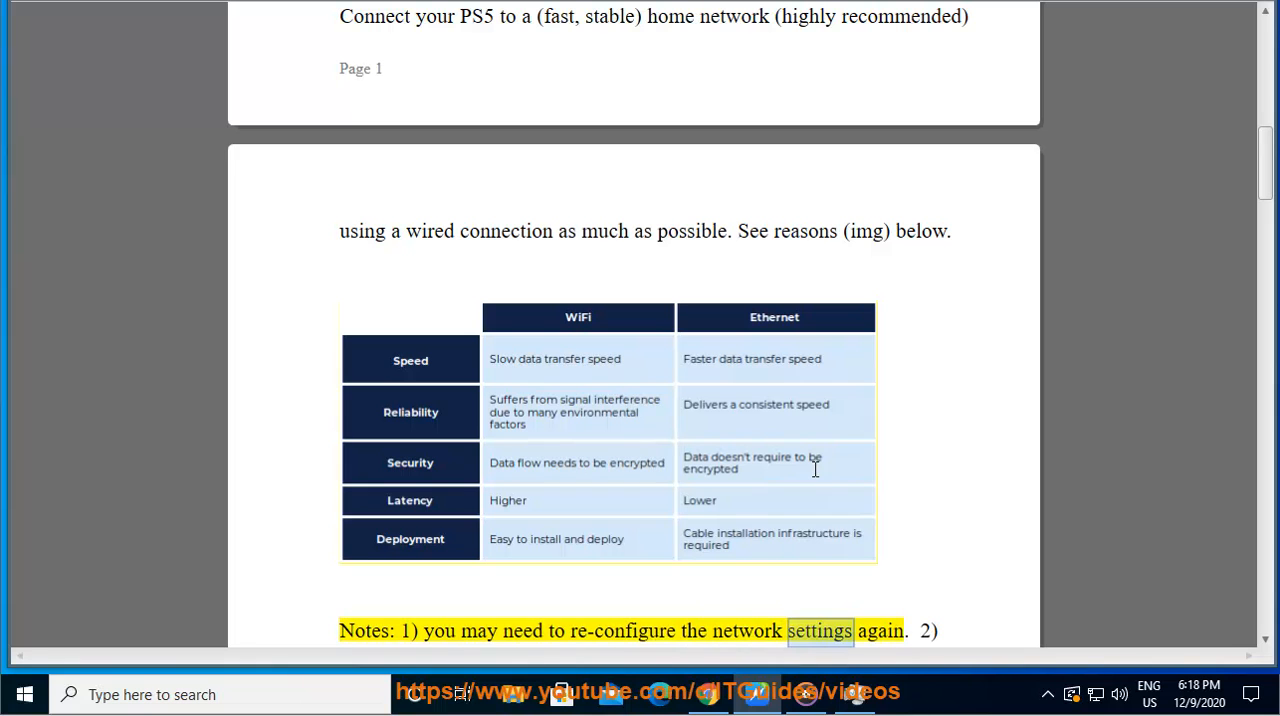
scroll(down, 3)
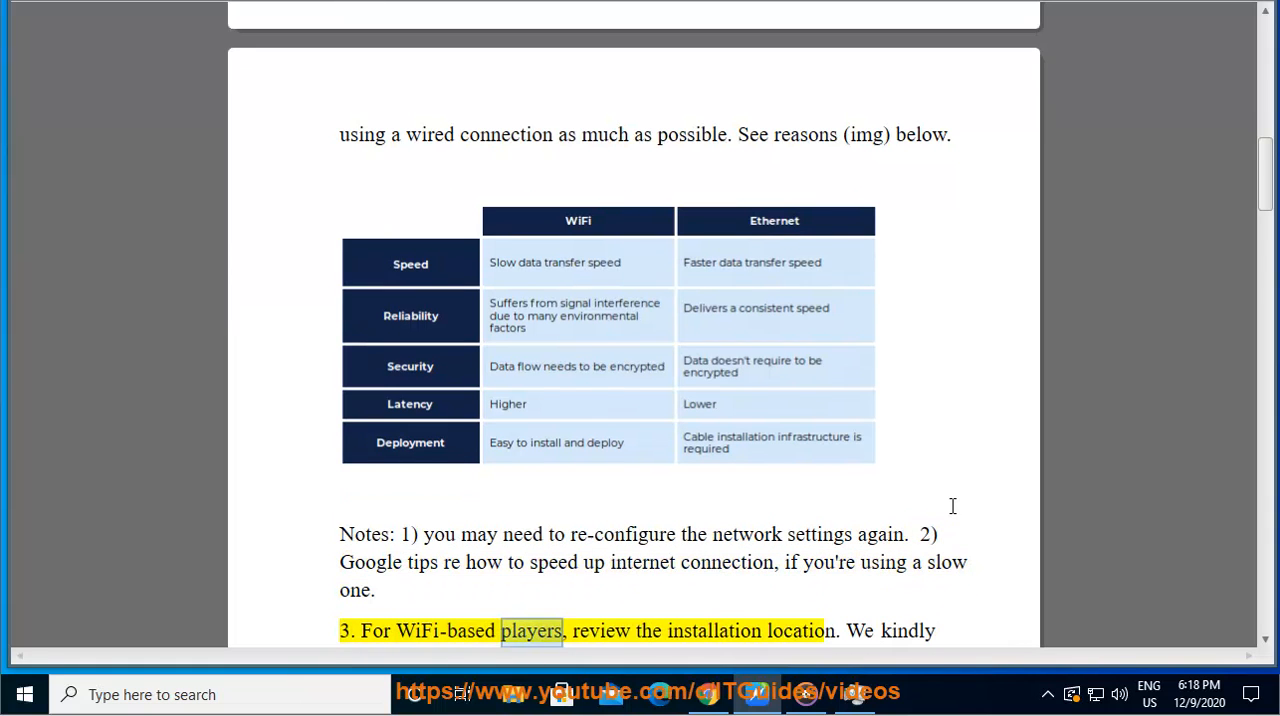
scroll(down, 3)
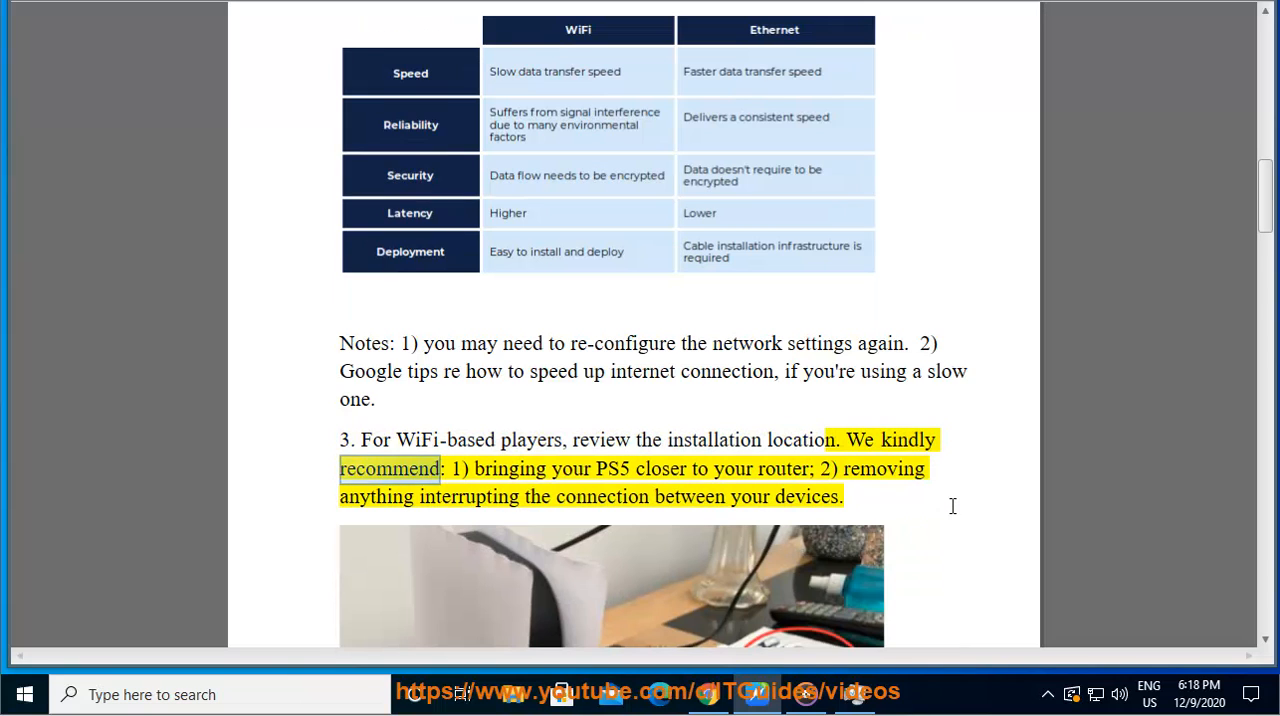
double_click(660, 468)
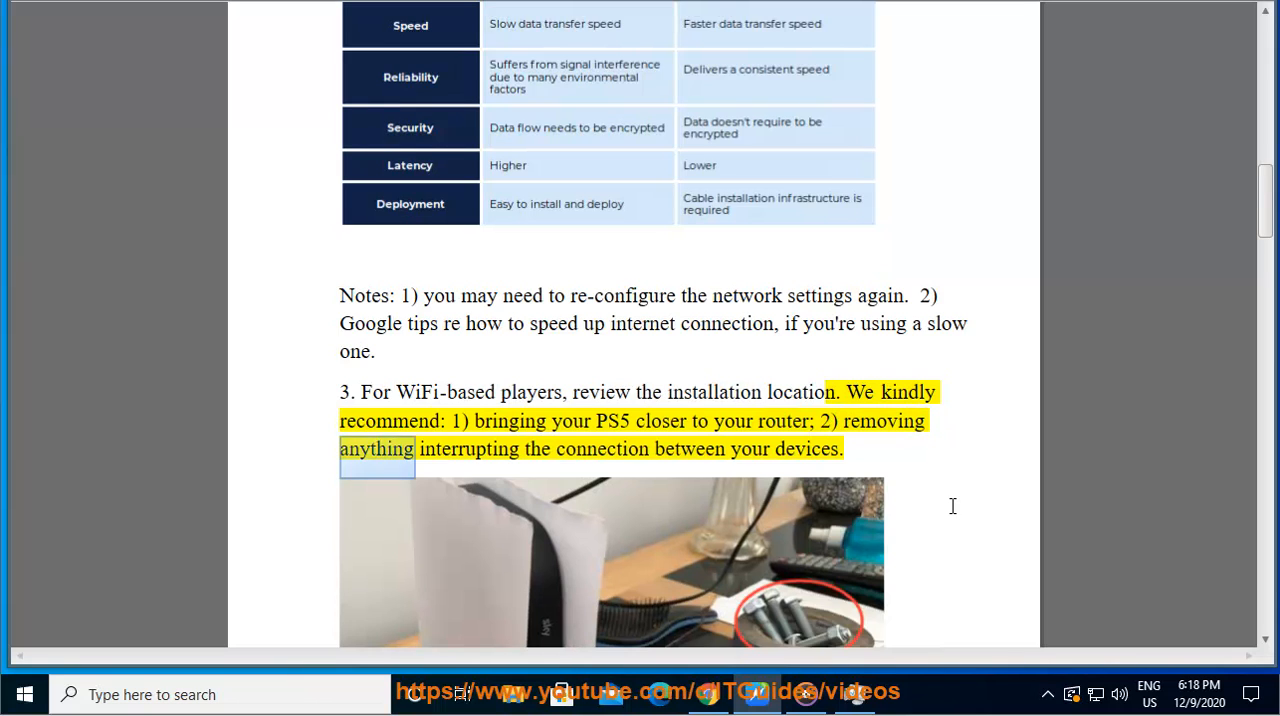
Continue through step 5 to the firmware-update note at the bottom of page 3.
scroll(down, 3)
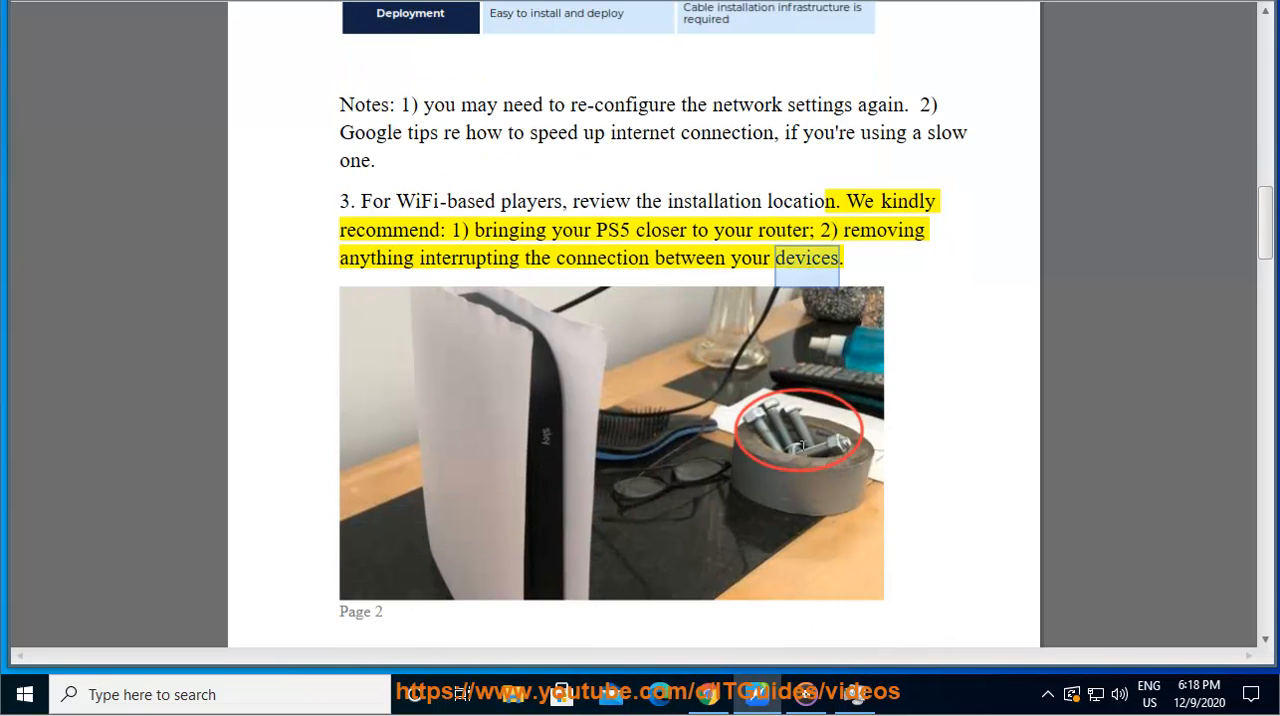
scroll(down, 3)
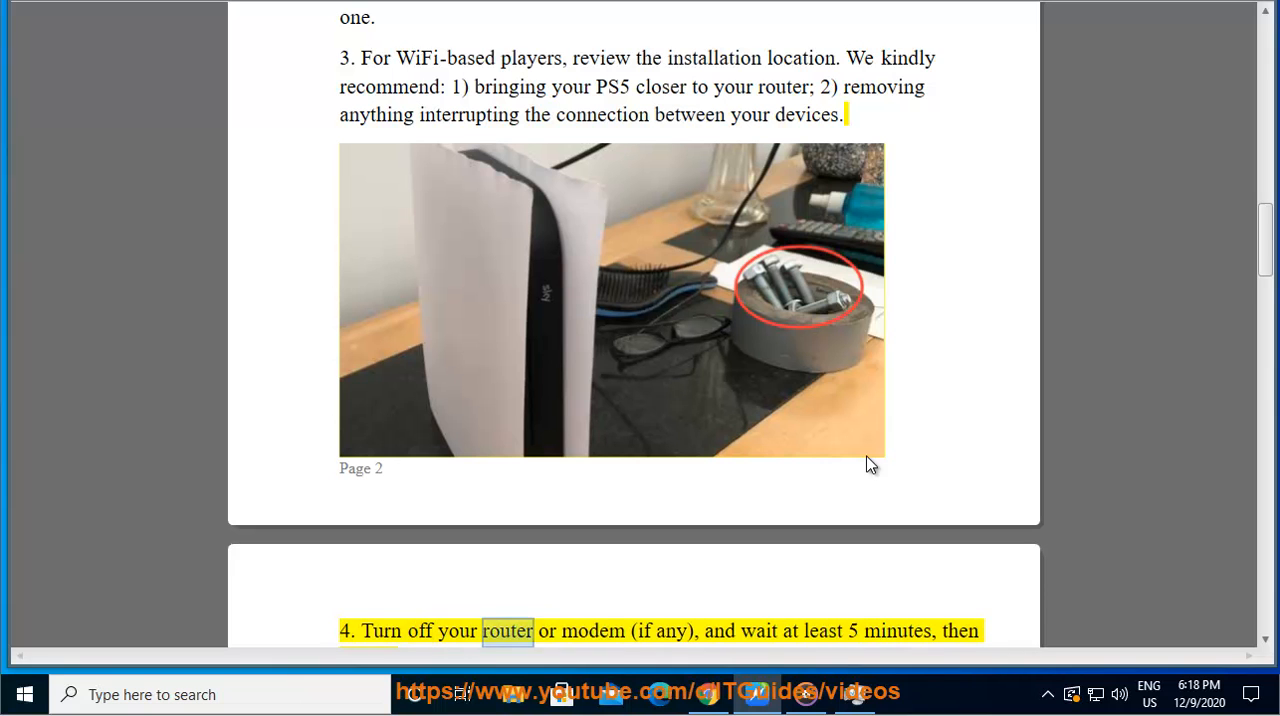
scroll(down, 3)
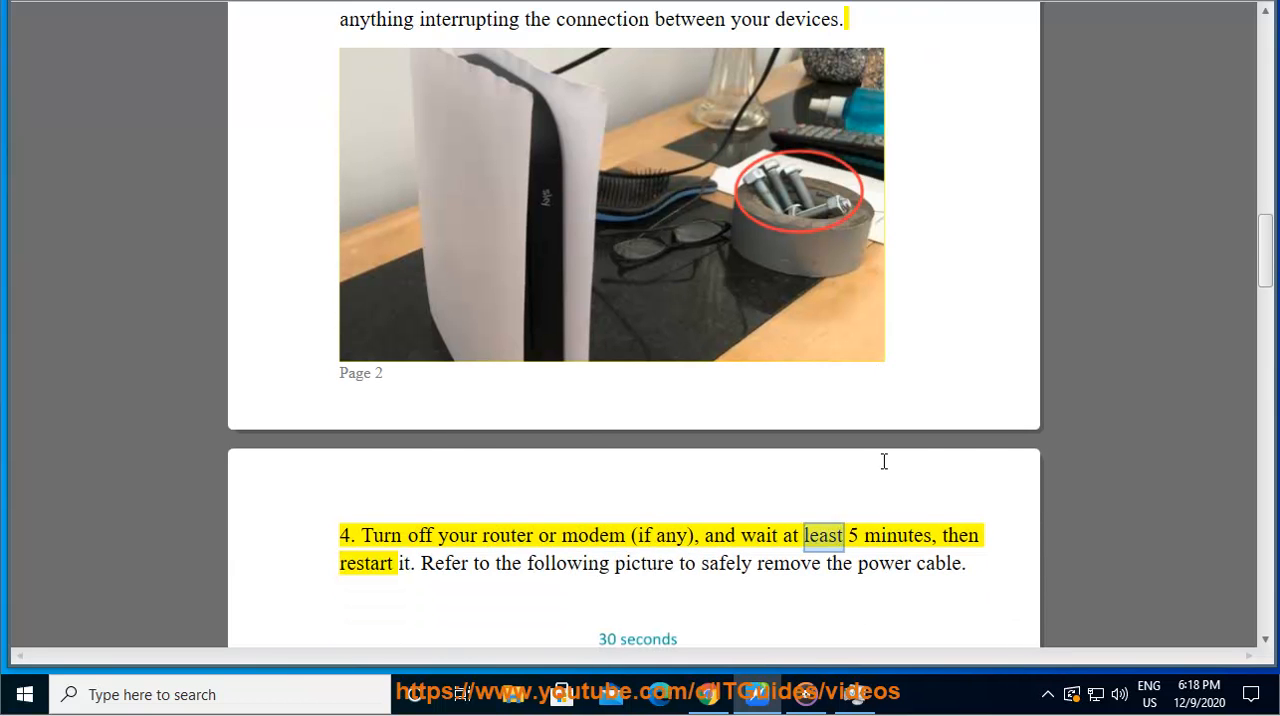
scroll(down, 3)
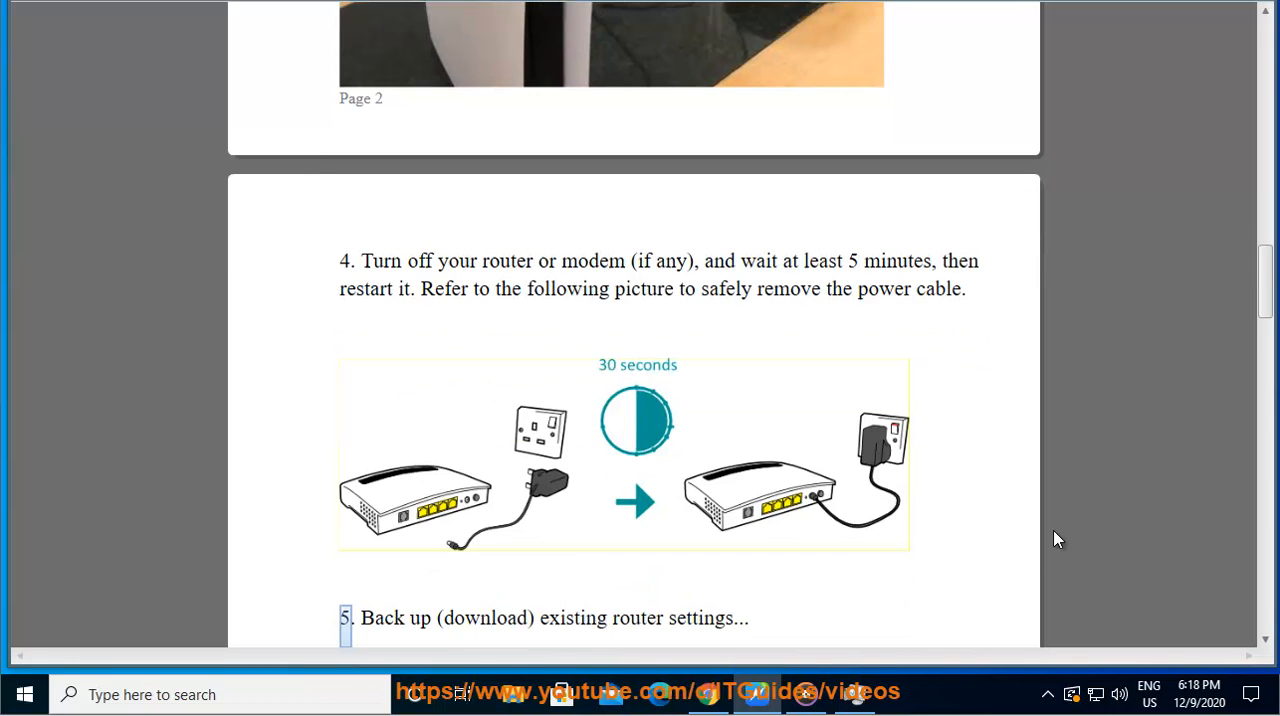
scroll(down, 3)
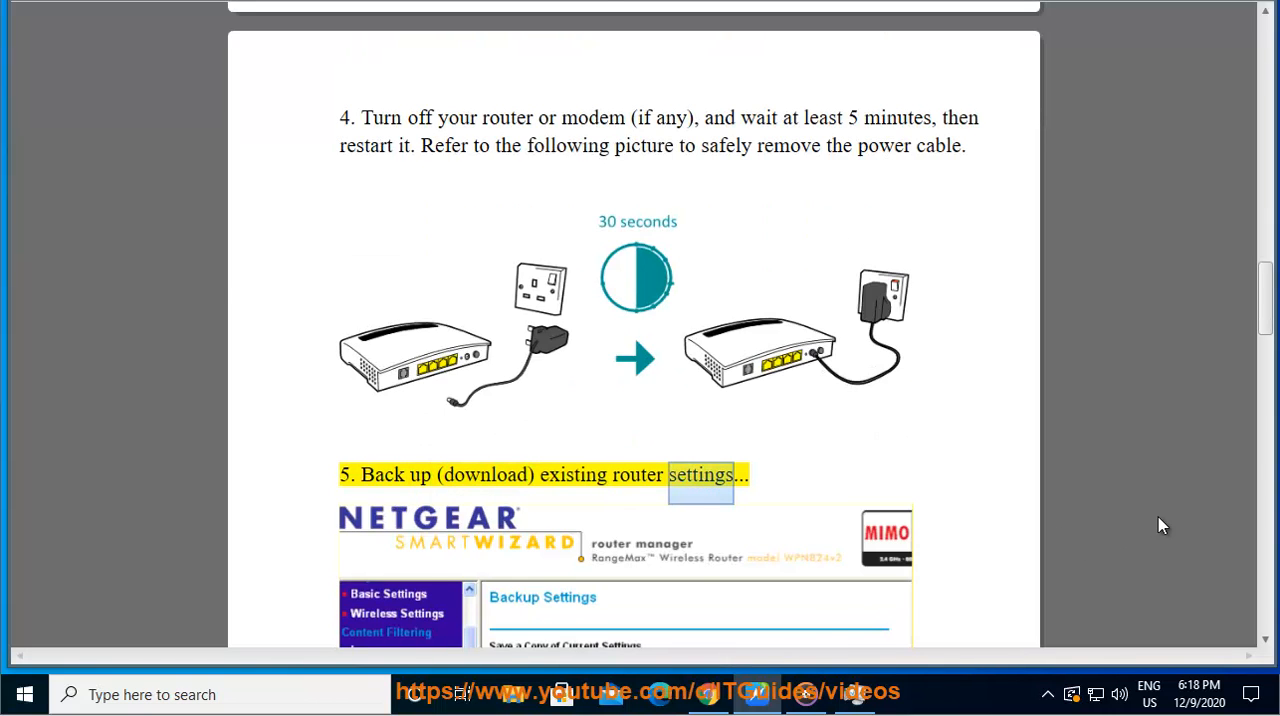
scroll(down, 3)
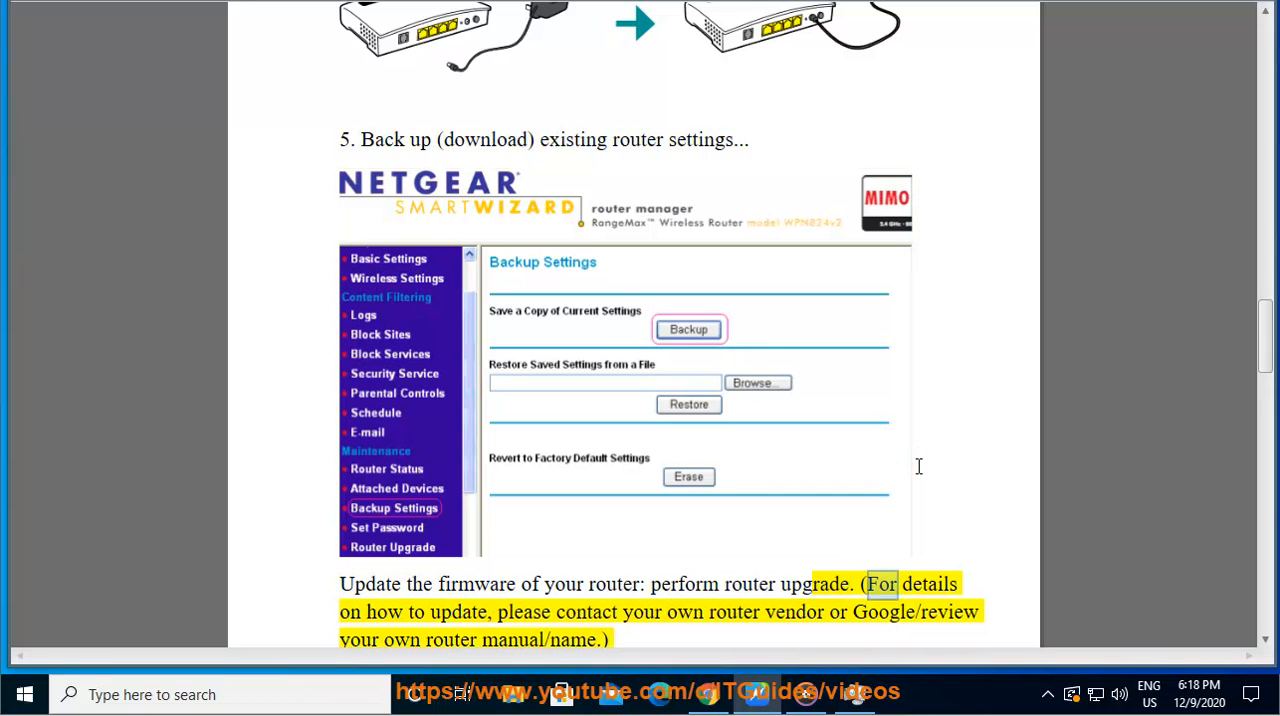
double_click(586, 612)
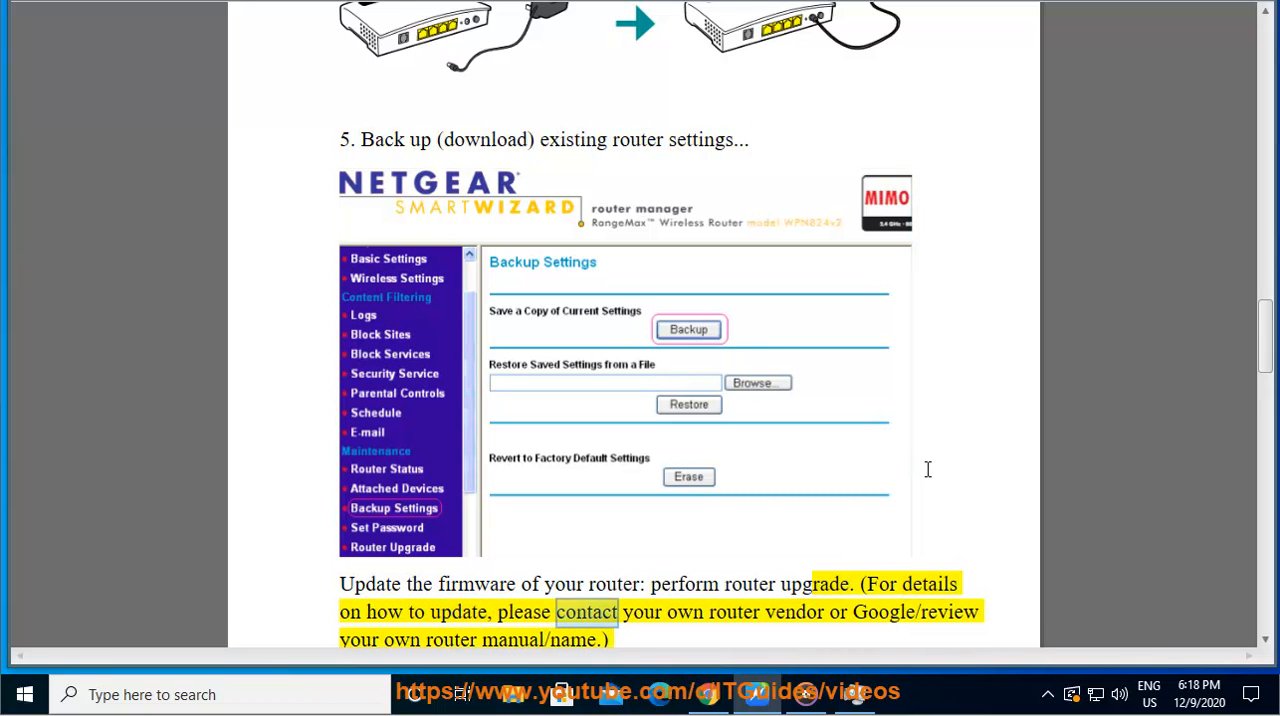
scroll(down, 3)
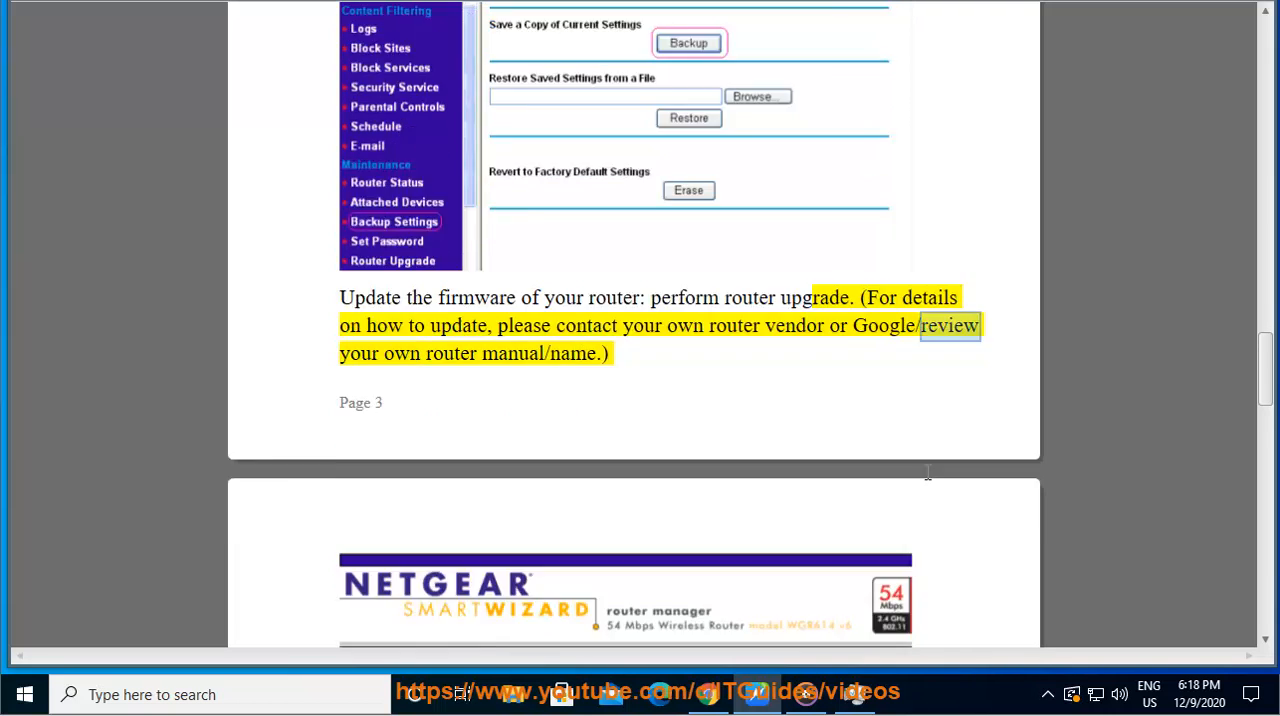
scroll(down, 3)
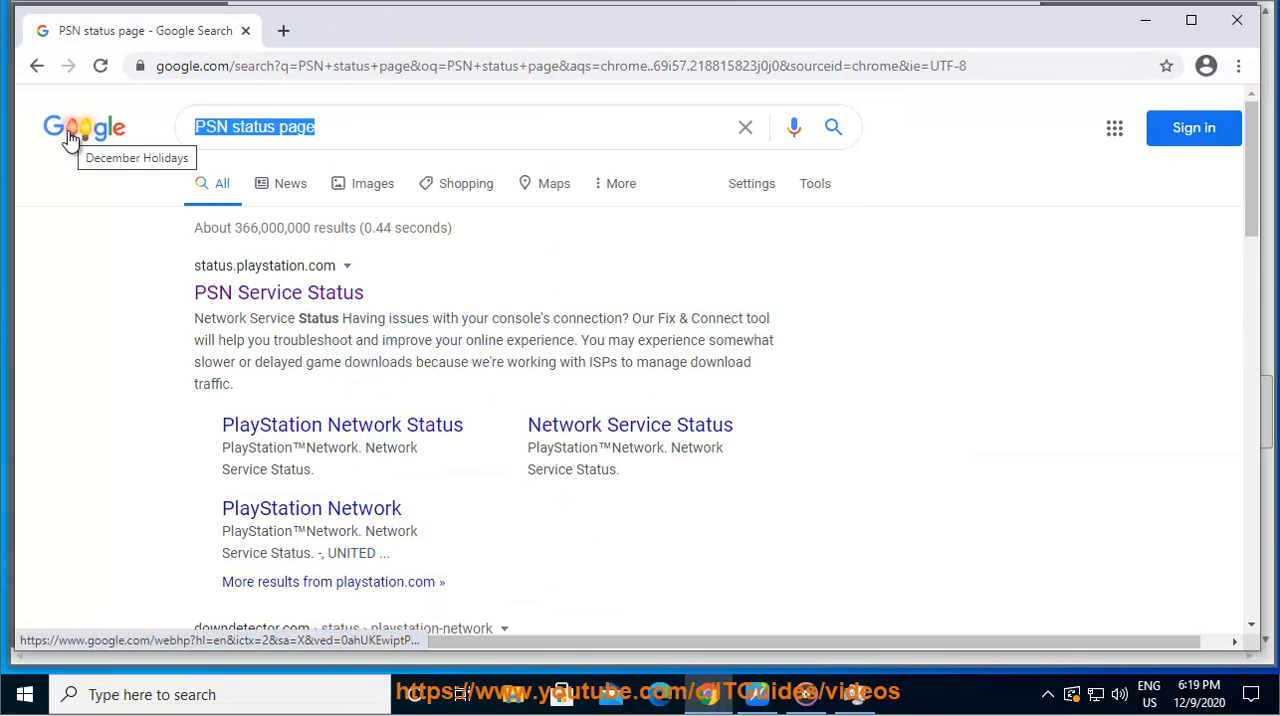
Search Google for 'ROUTER BRAND', then 'UPDATE Netgear' in a new tab, returning to the brands results.
text(BRAND)
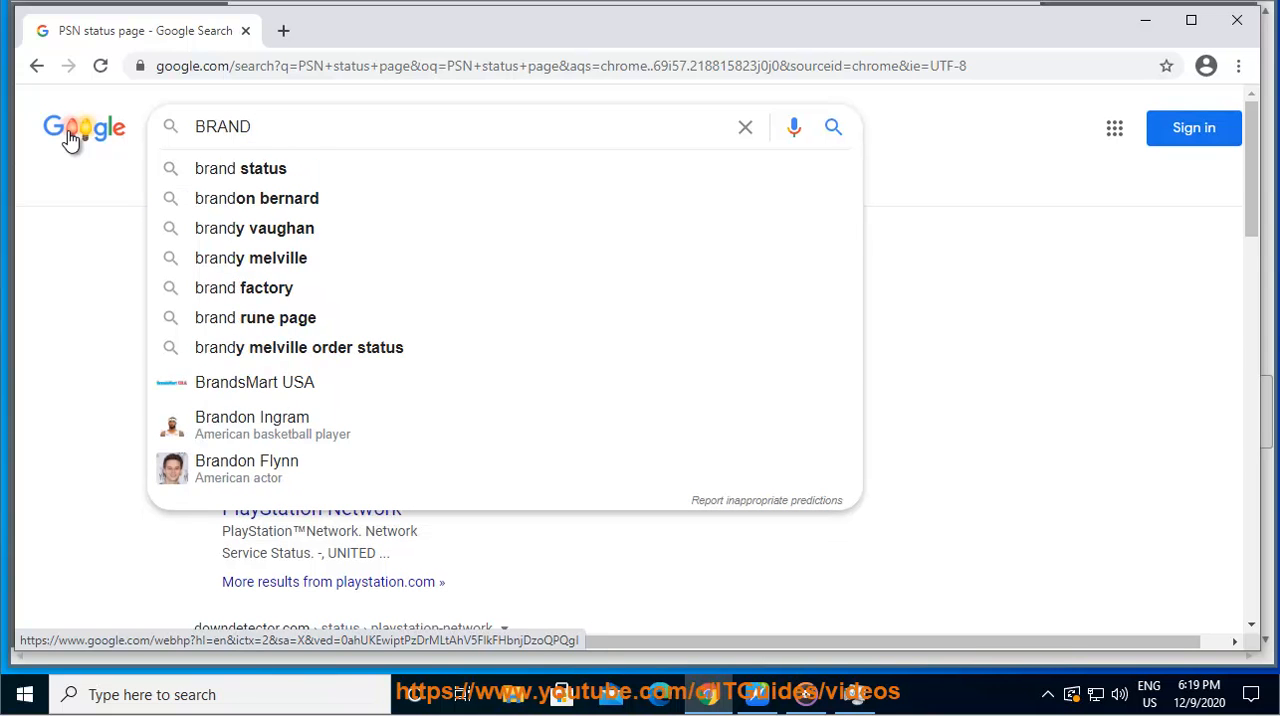
text(ROUTER)
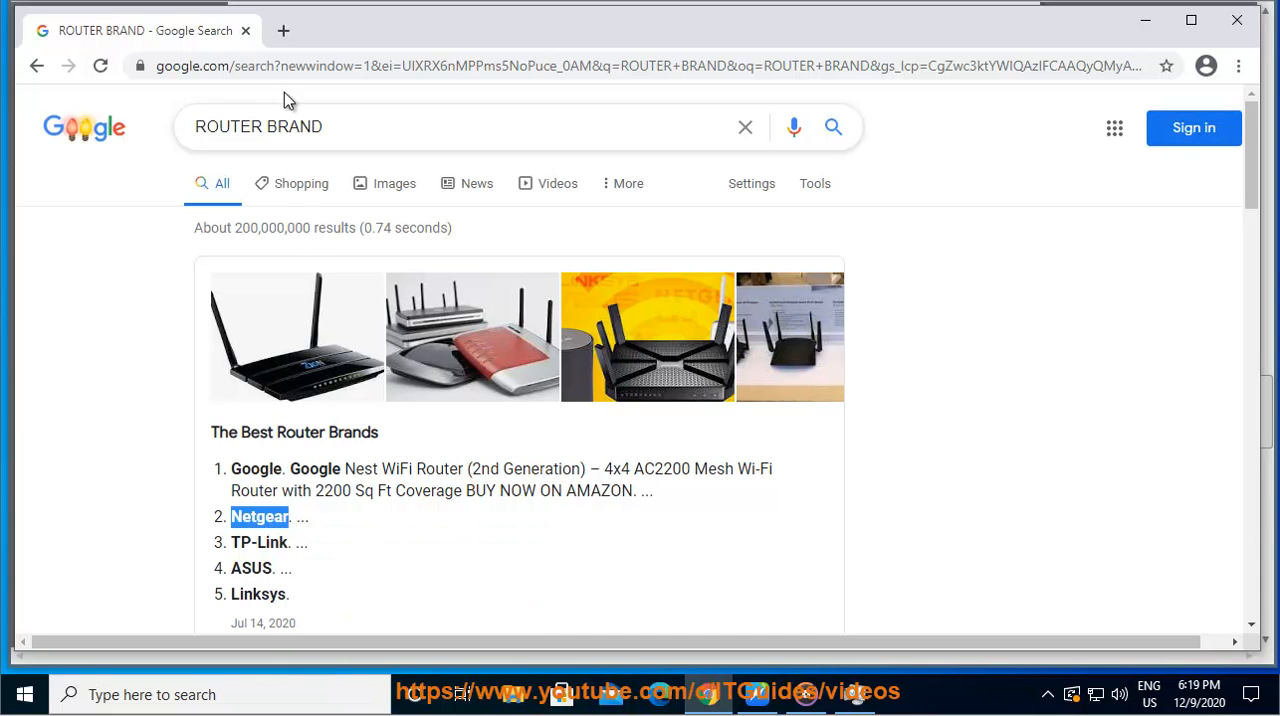
text(UPDATE Netgear)
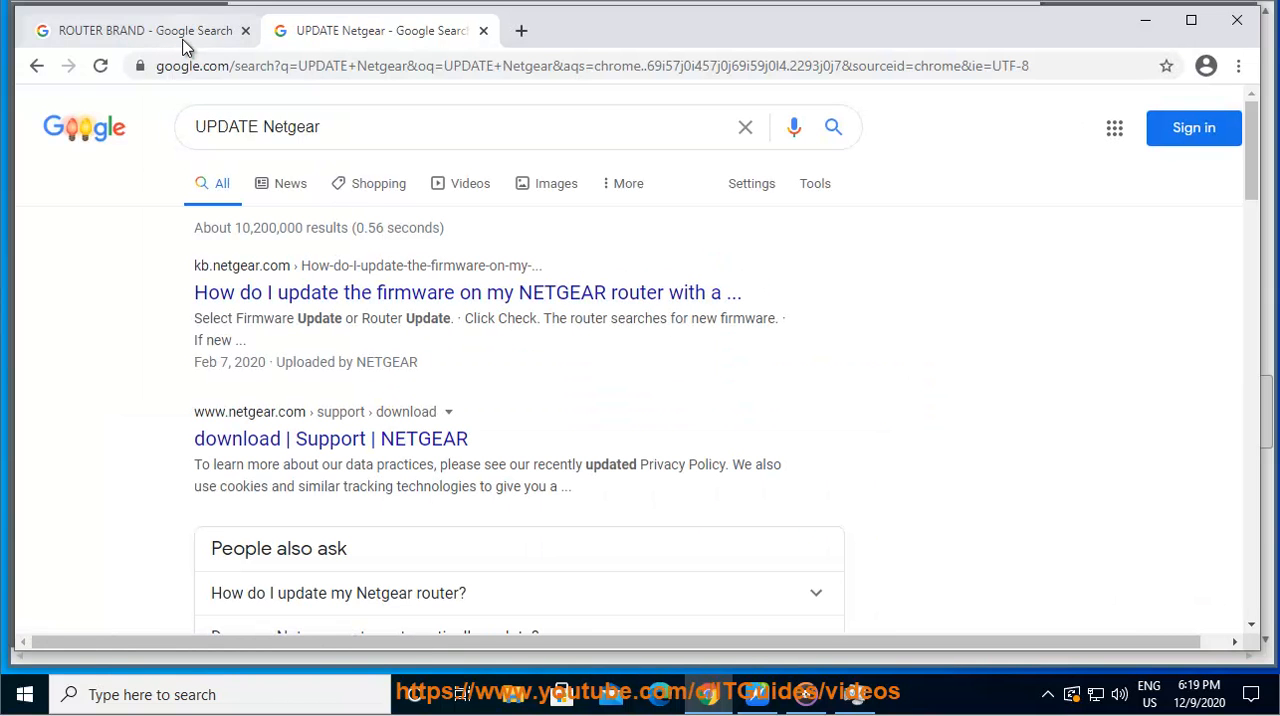
click(130, 30)
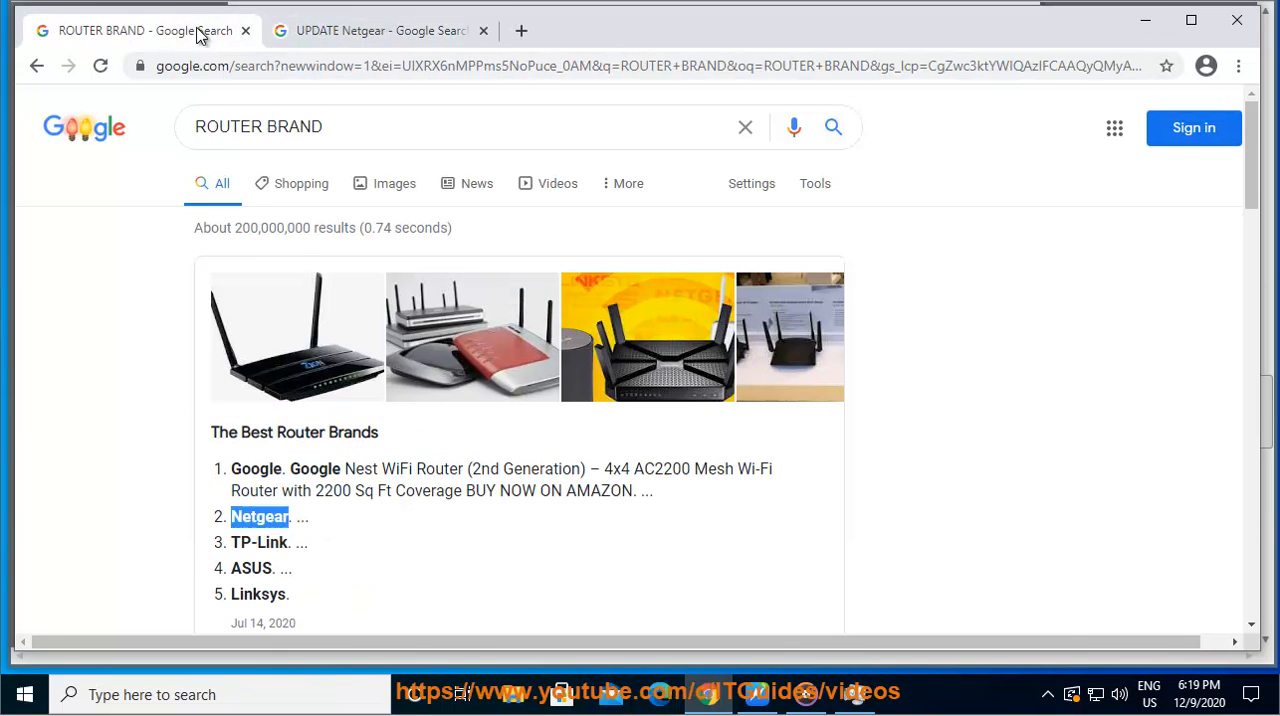
double_click(260, 542)
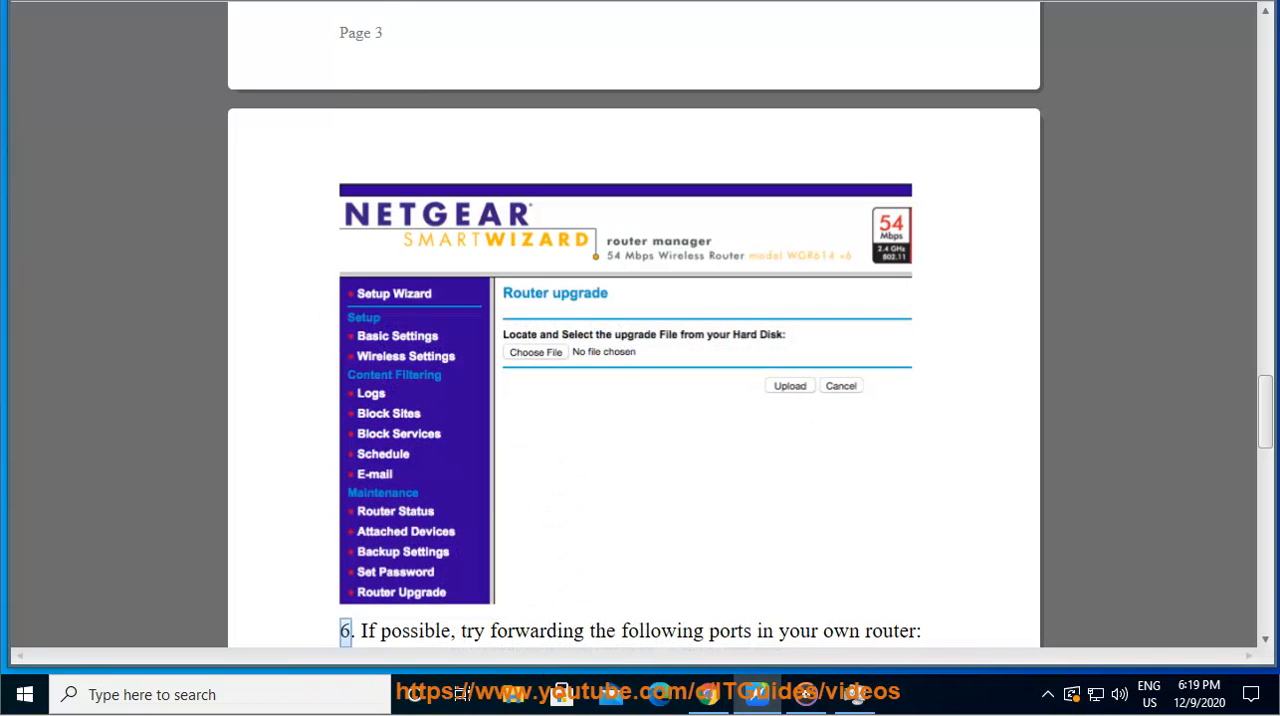
Read step 6 about port forwarding beside the Router upgrade image on page 4.
double_click(536, 632)
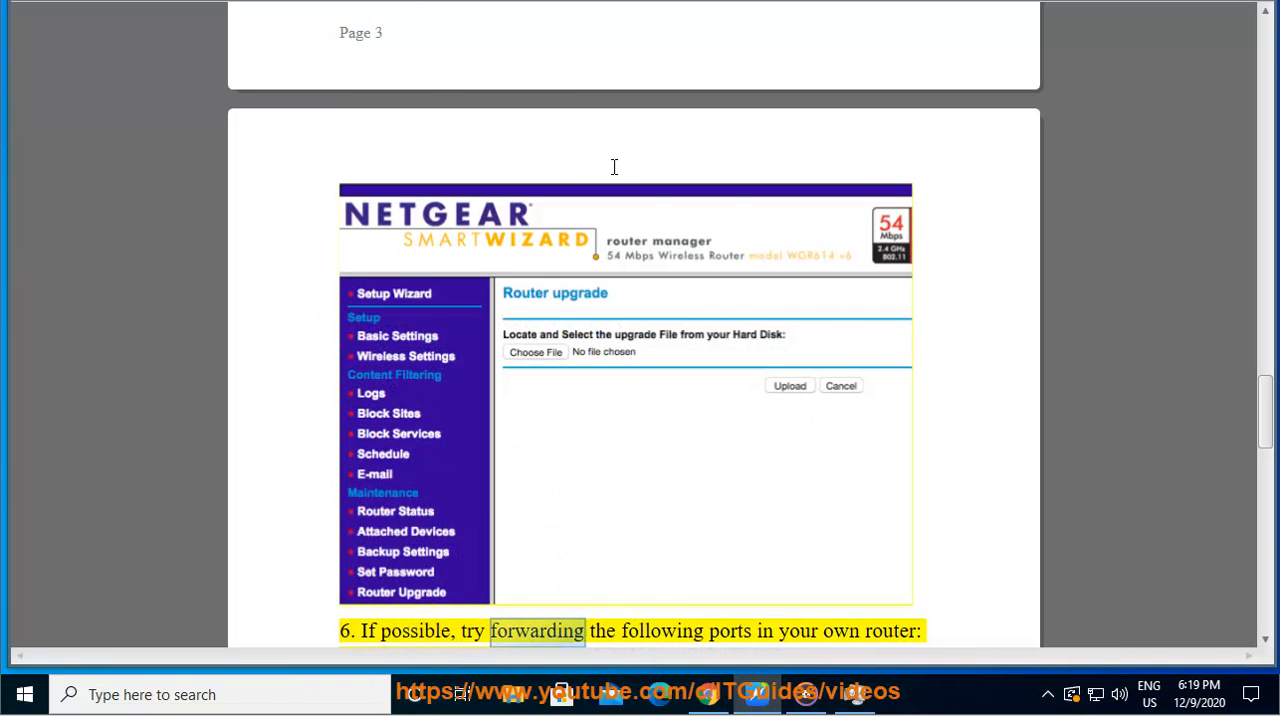
scroll(down, 3)
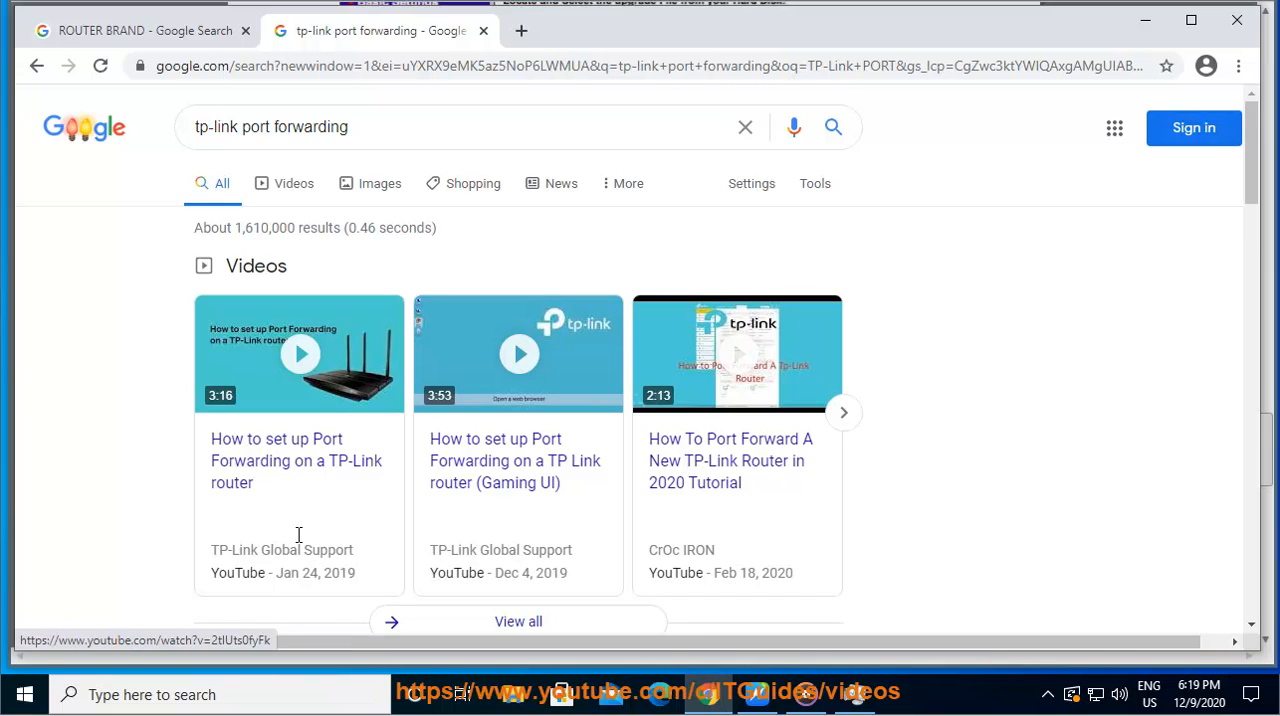
Look through TP-Link port forwarding results, then copy 'ASUS' from the router brands list.
scroll(down, 3)
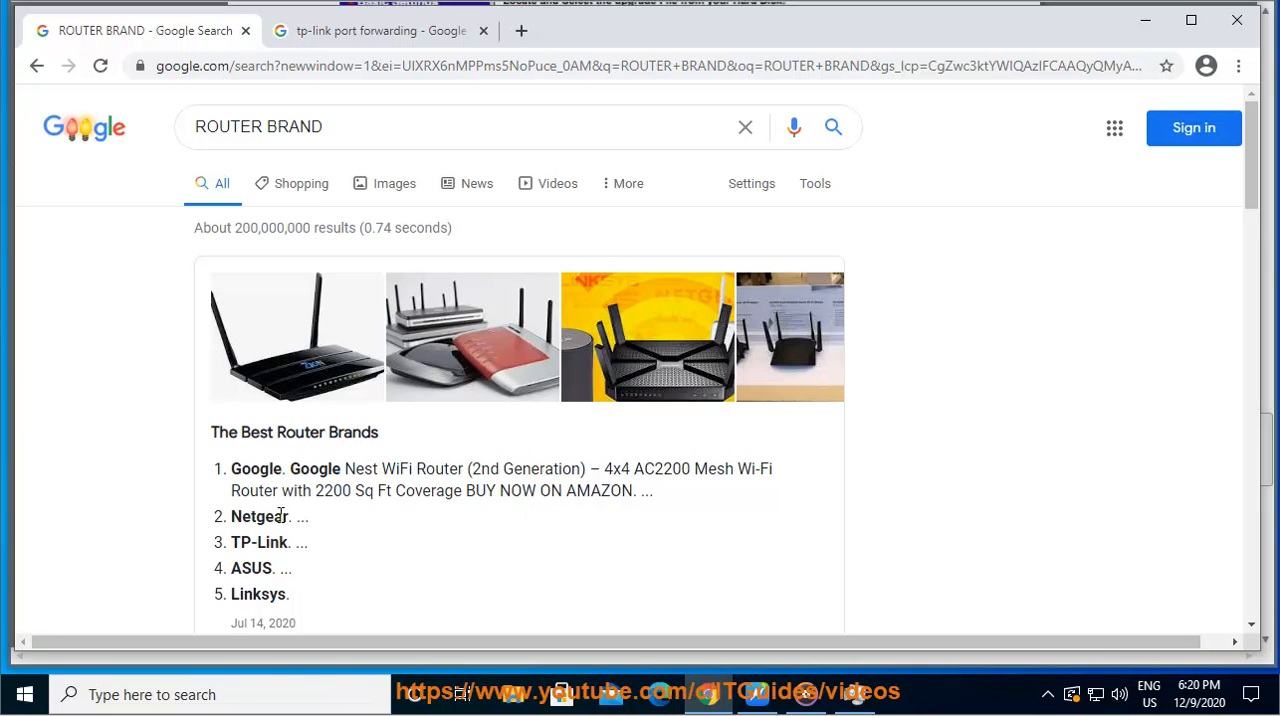
right_click(252, 568)
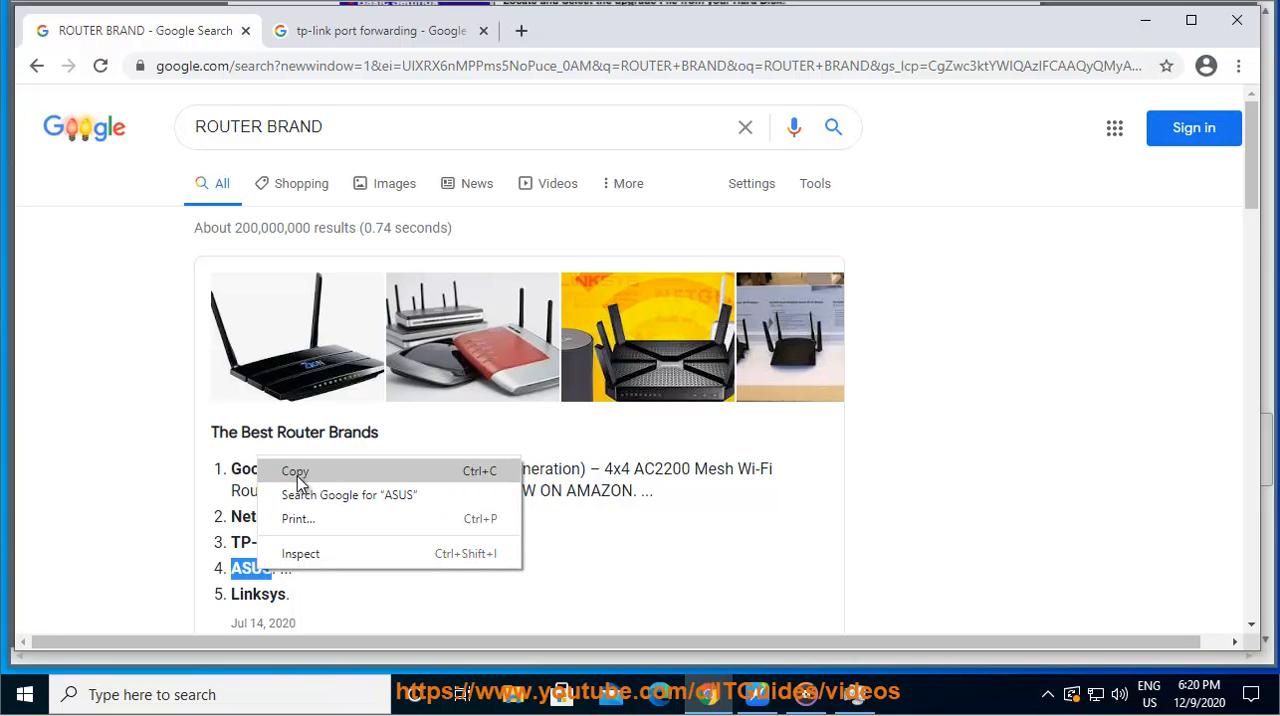
click(380, 32)
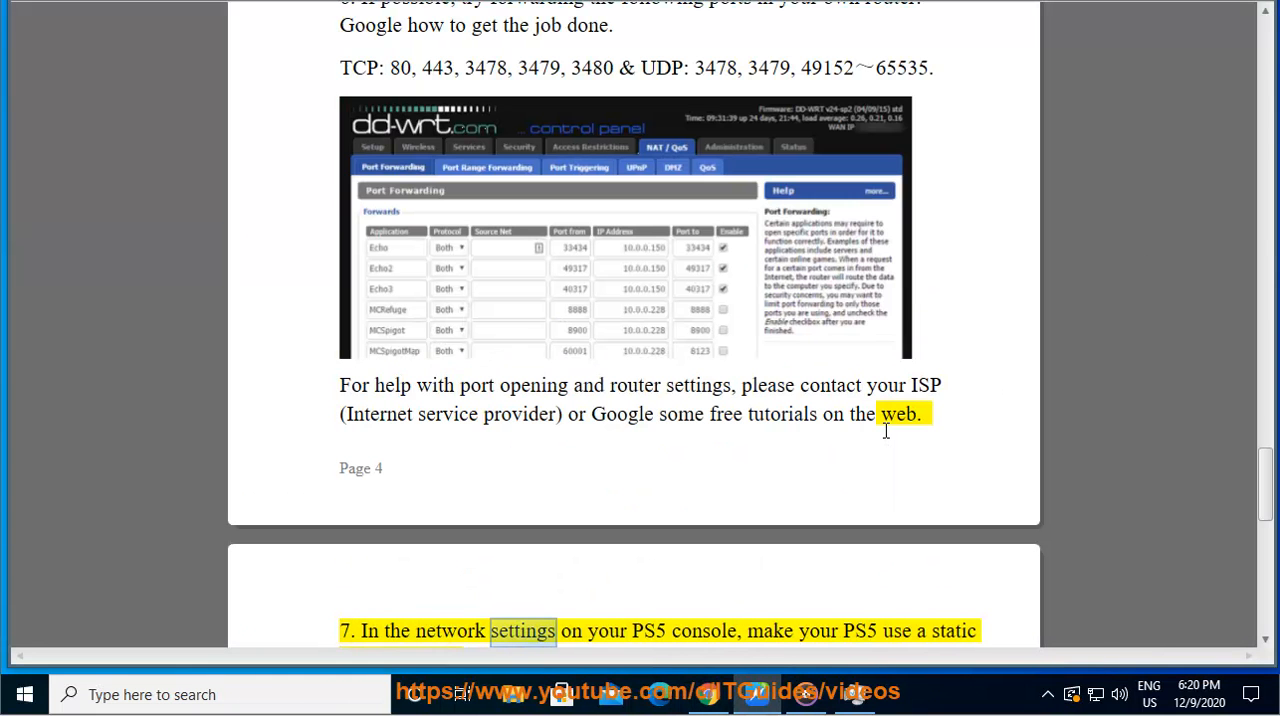
Read the port list and steps 7 and 8 on static IP and DNS, then return to the browser.
double_click(770, 632)
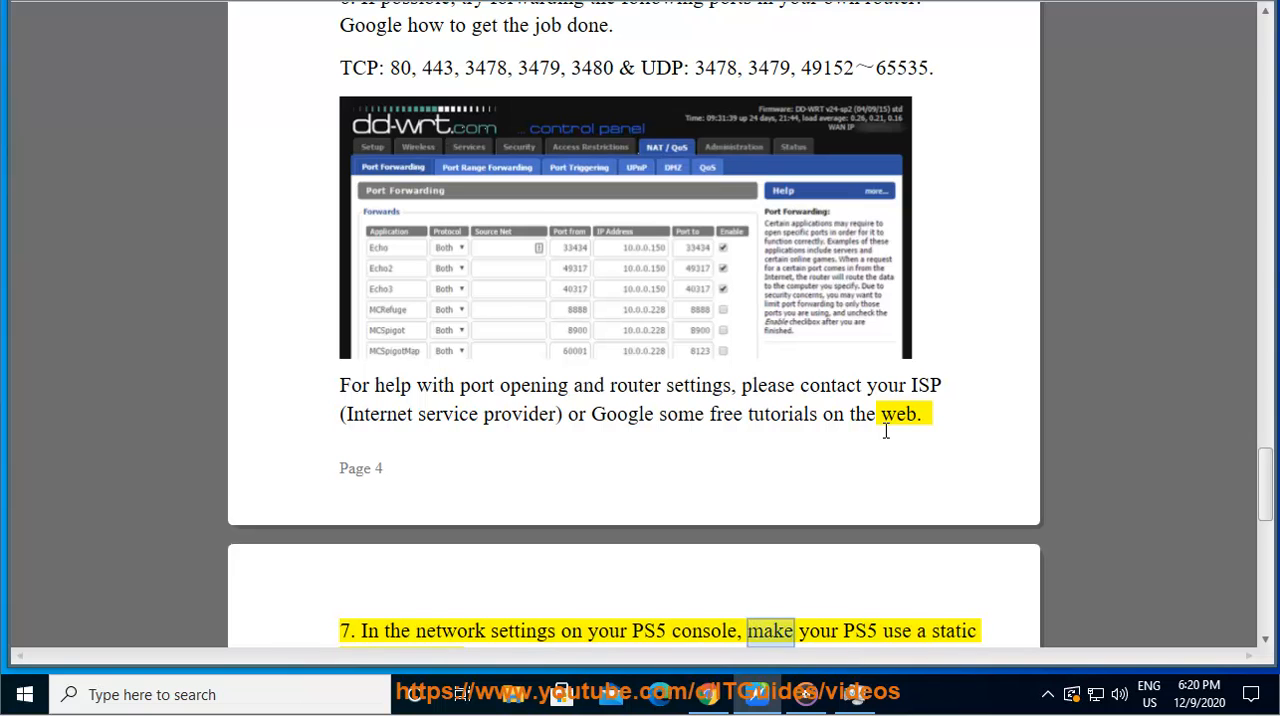
scroll(down, 3)
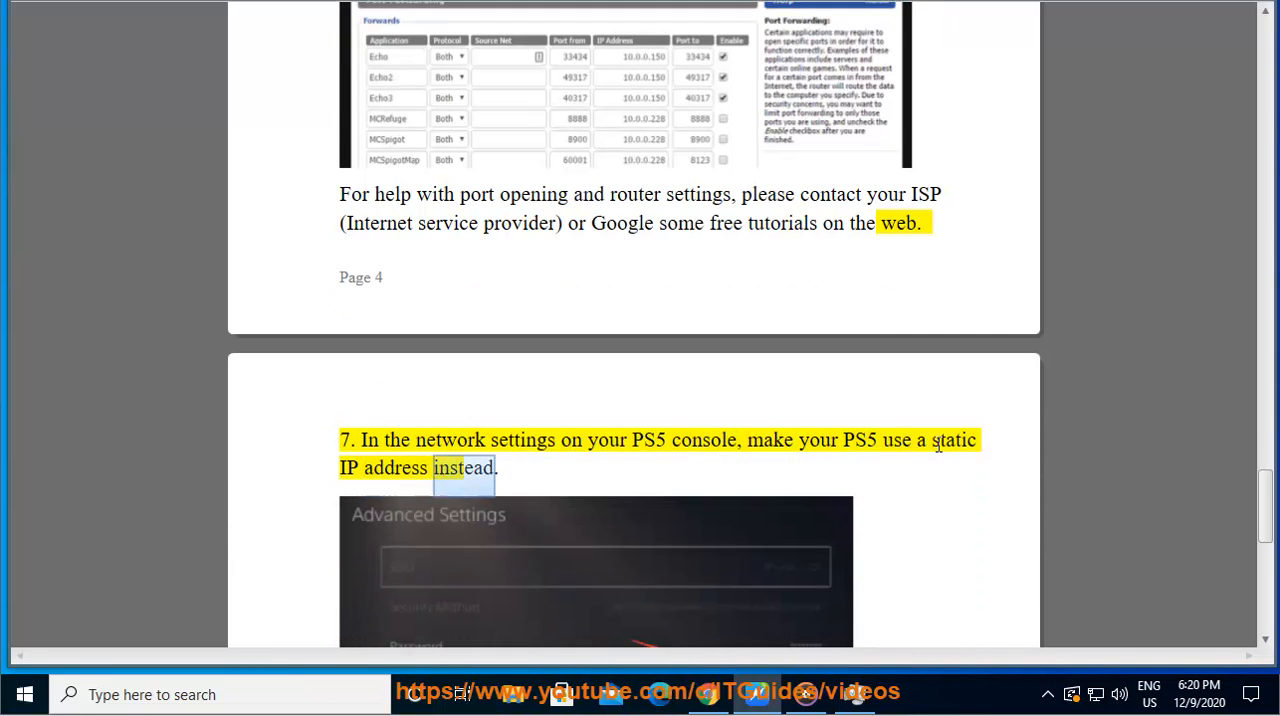
scroll(down, 3)
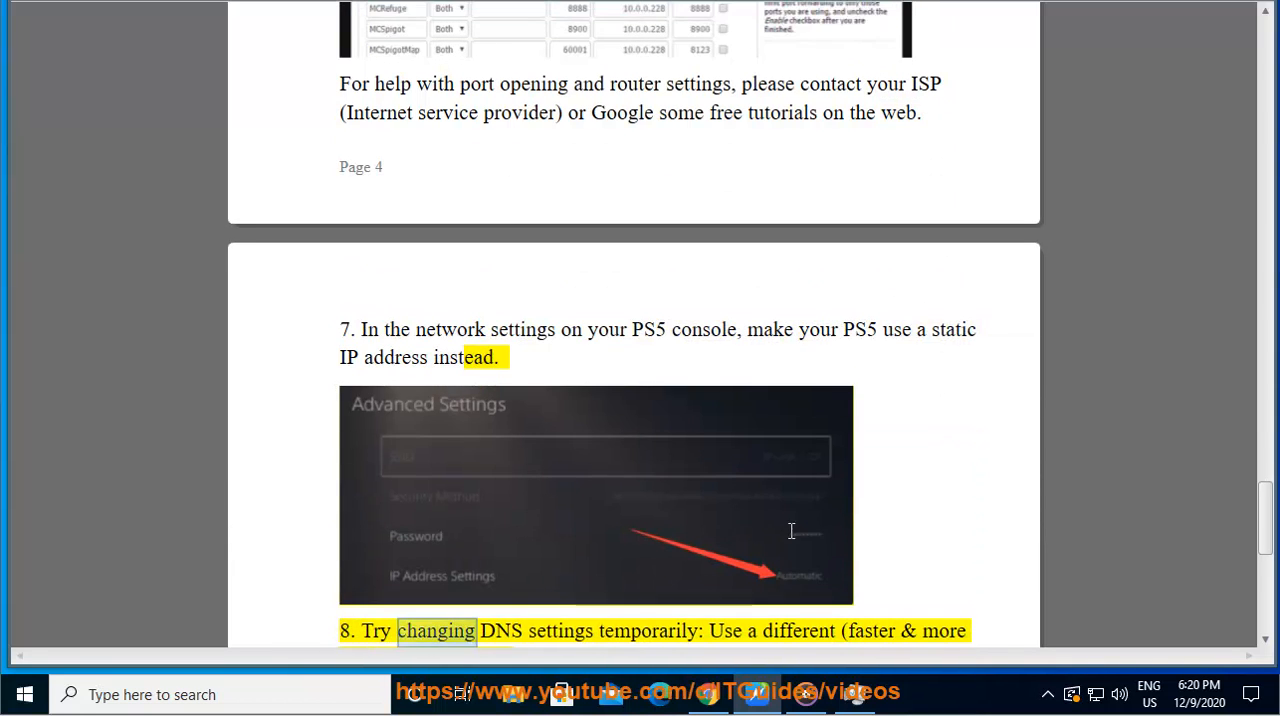
click(380, 30)
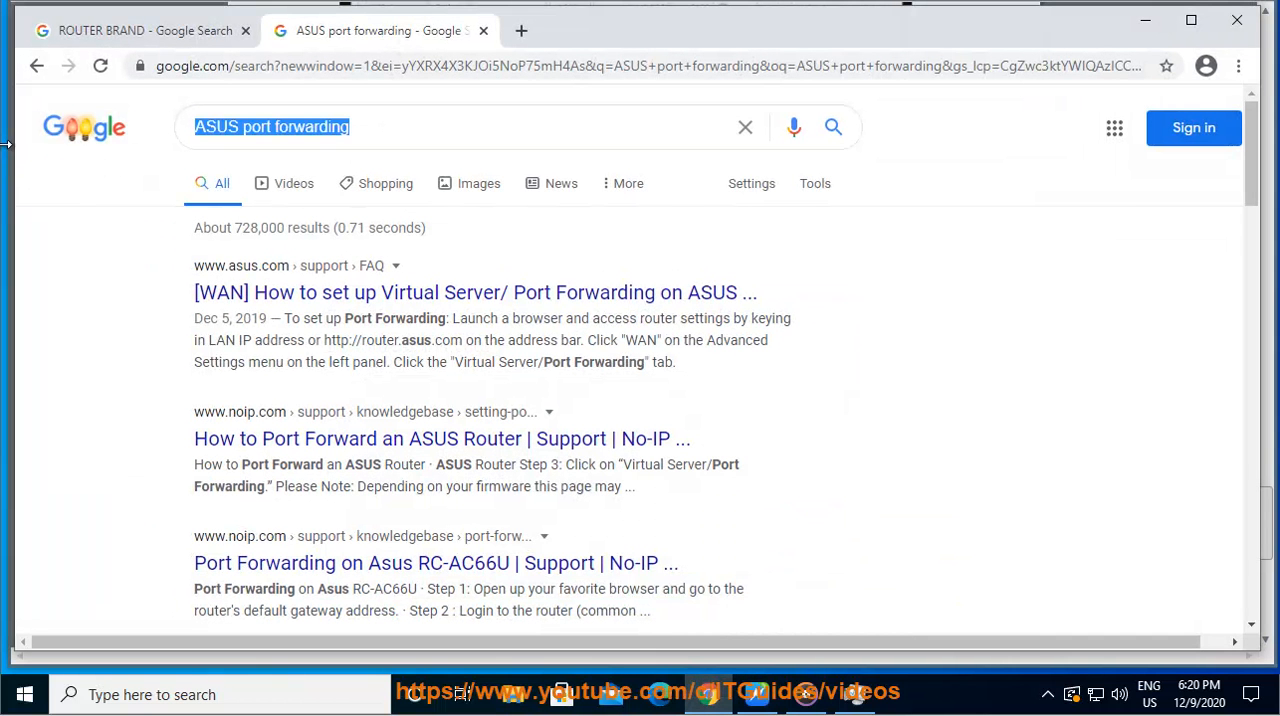
Search Google for 'FAST DNS' and select the snippet of Cisco, Cloudflare, Google and Quad9 addresses.
text(FAST)
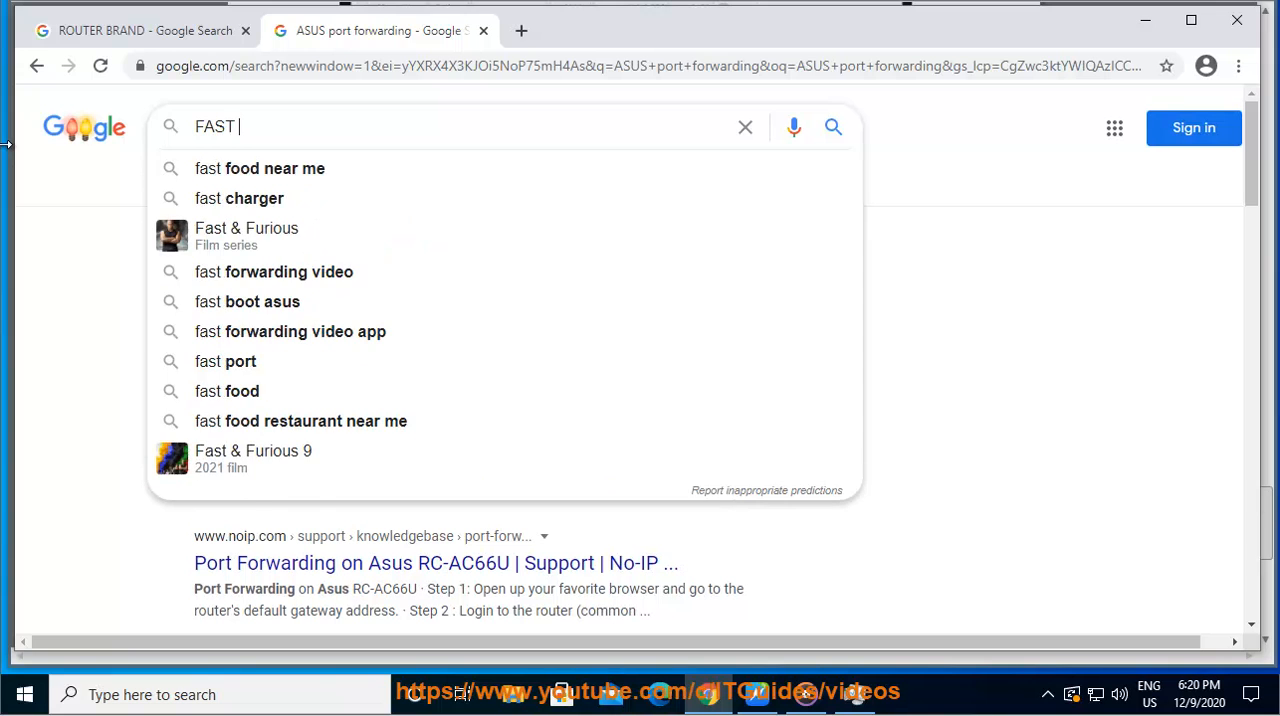
text(DNS)
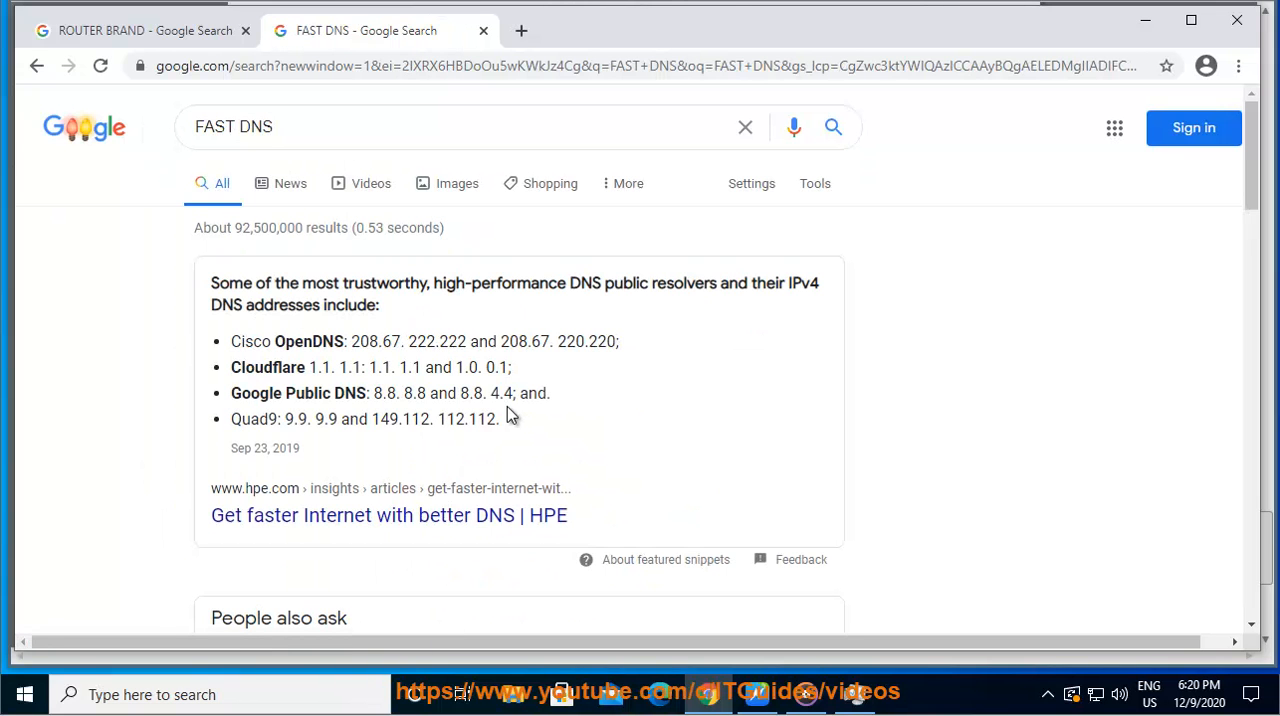
drag(210, 284, 500, 420)
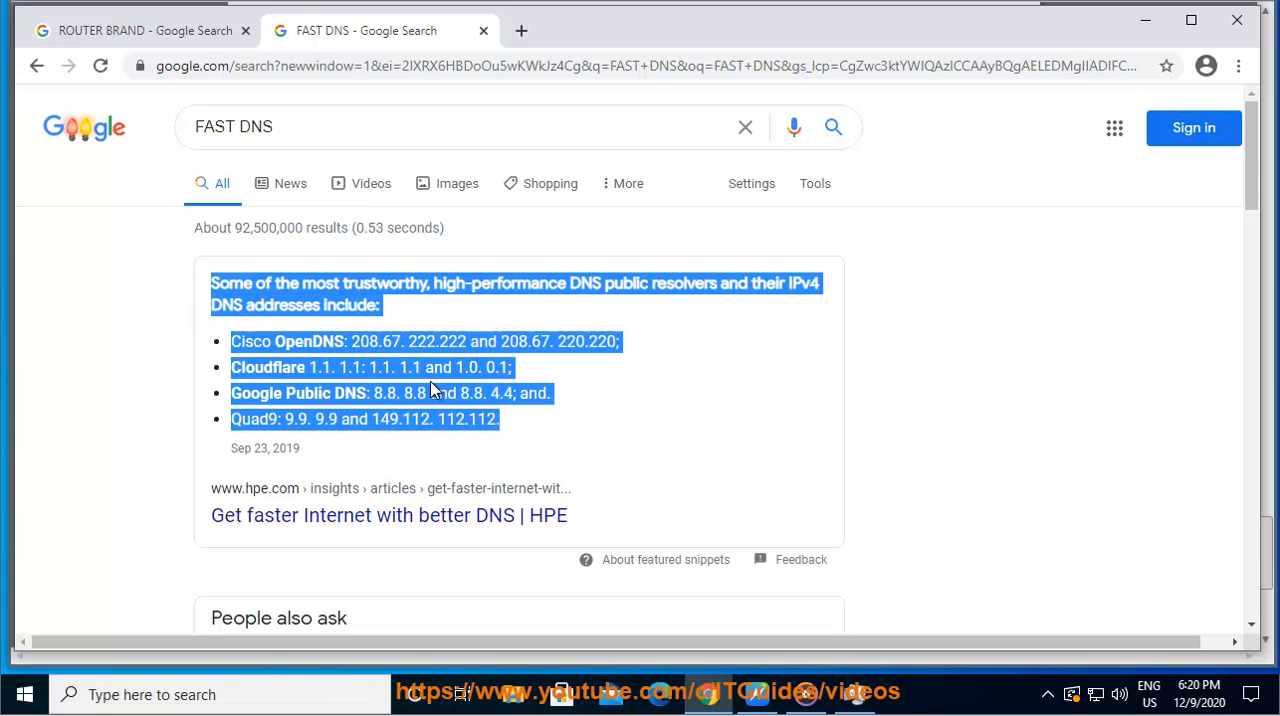